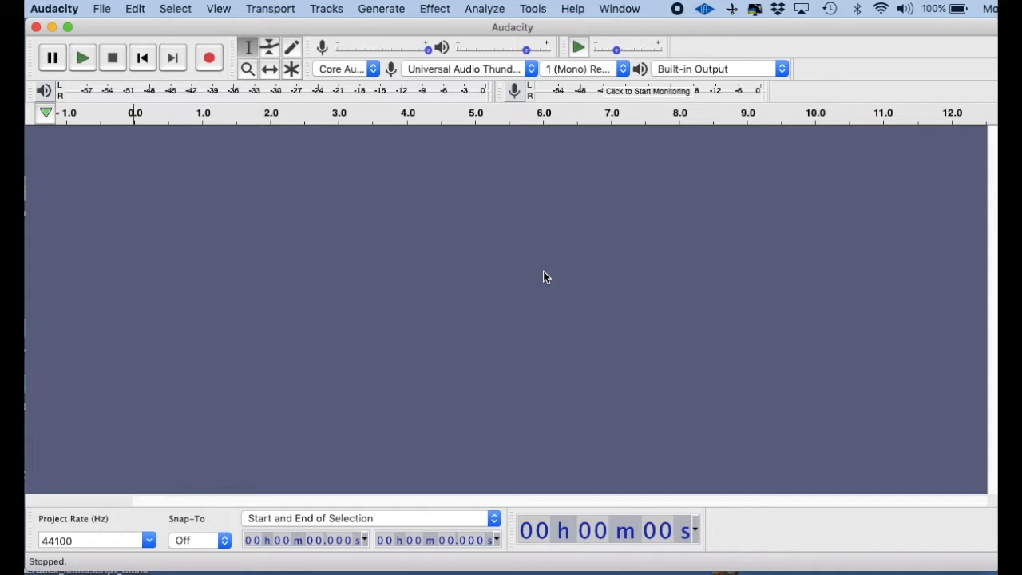
mouse_move(387, 254)
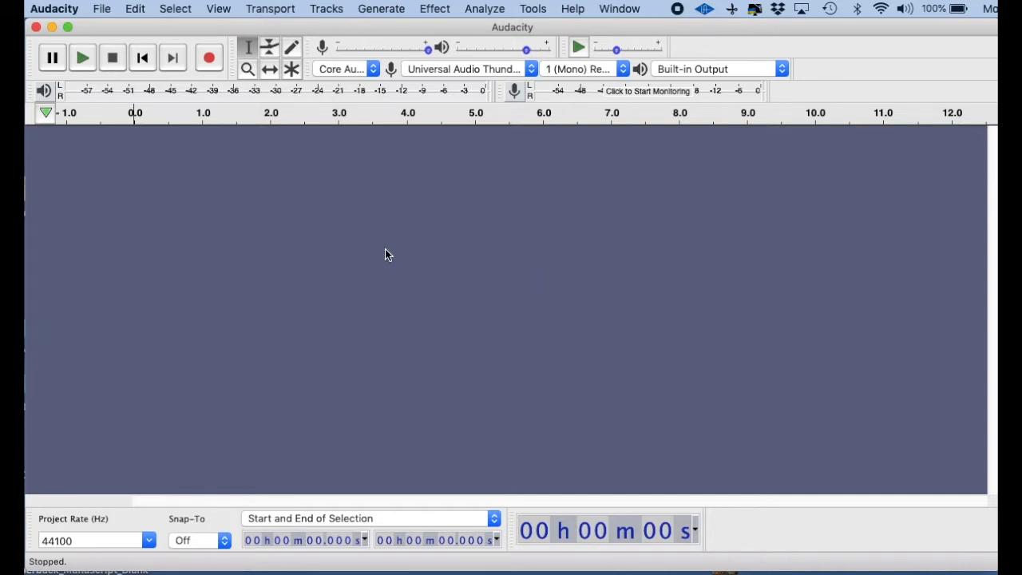
mouse_move(269, 164)
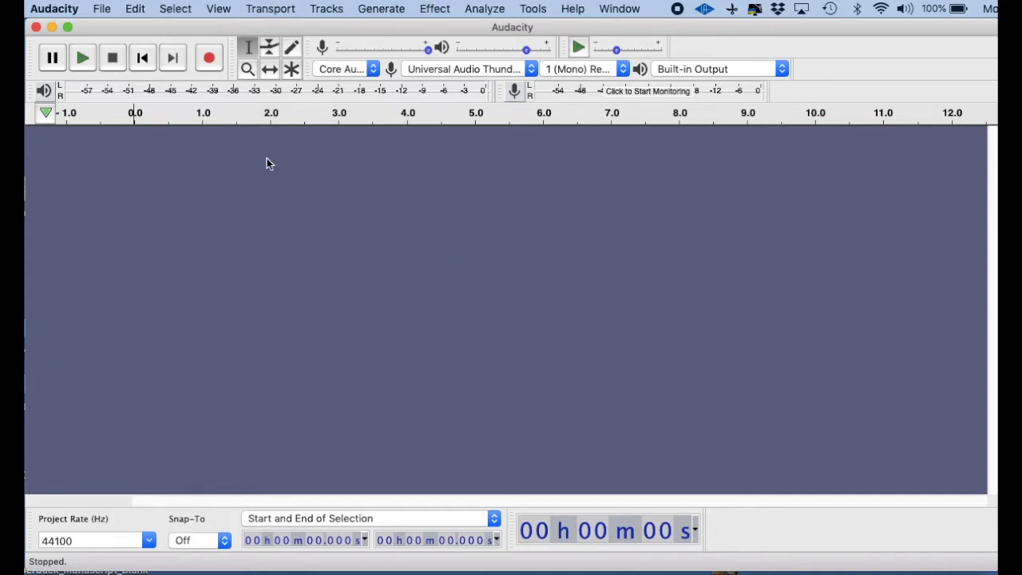
mouse_move(250, 136)
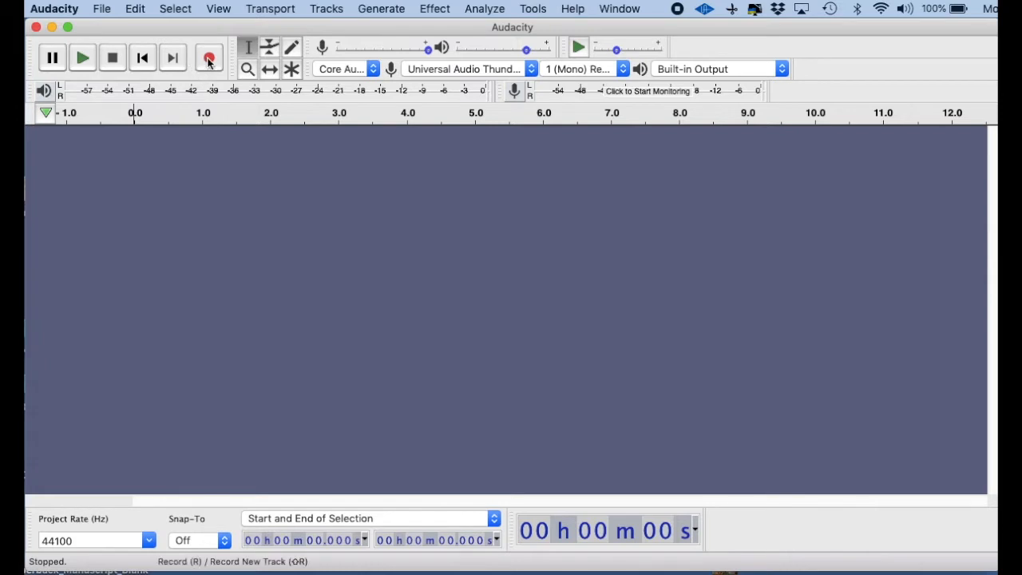
mouse_move(210, 62)
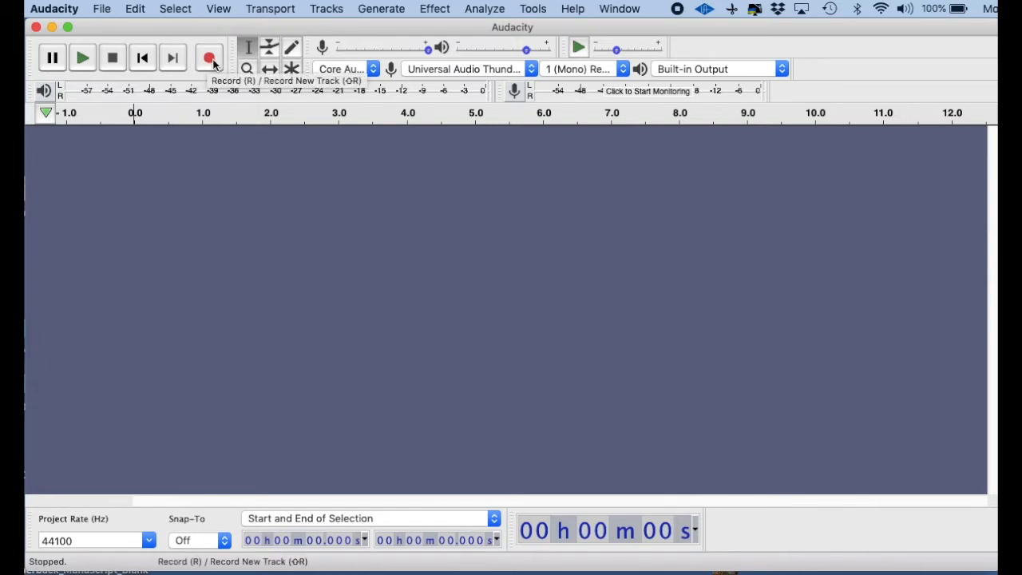
Record a short spoken voice clip onto a mono track, then stop
click(208, 57)
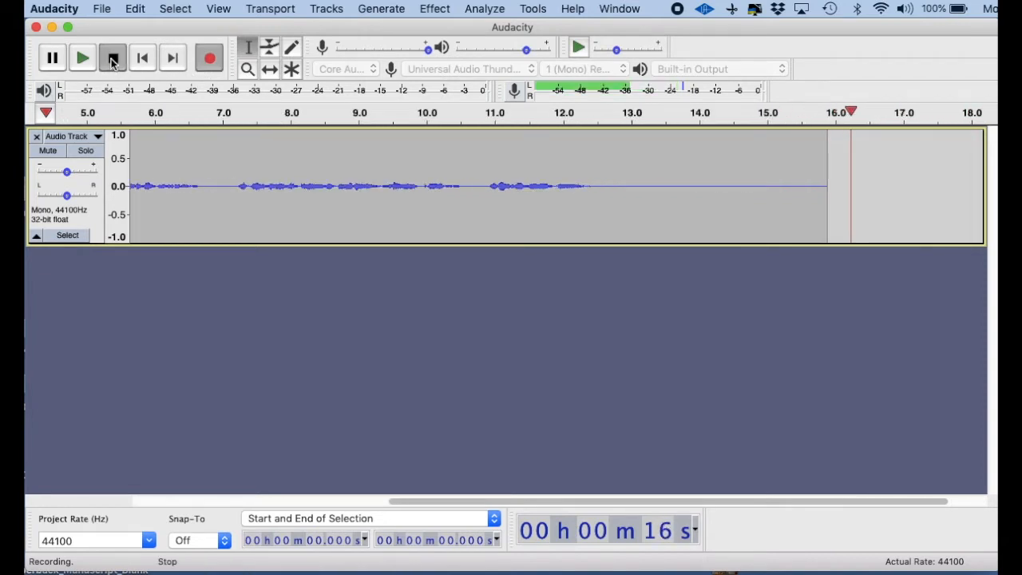
click(113, 57)
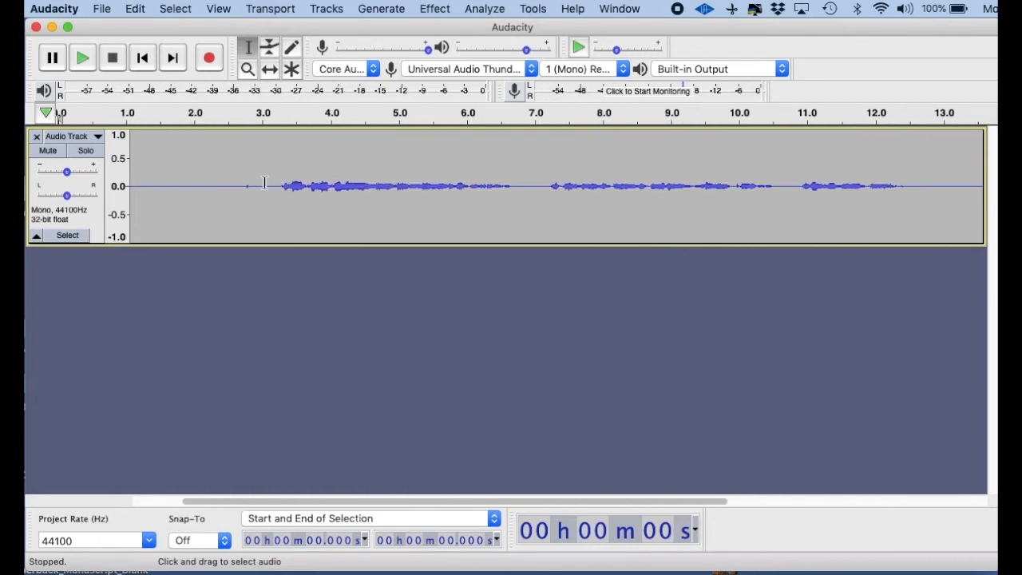
click(263, 186)
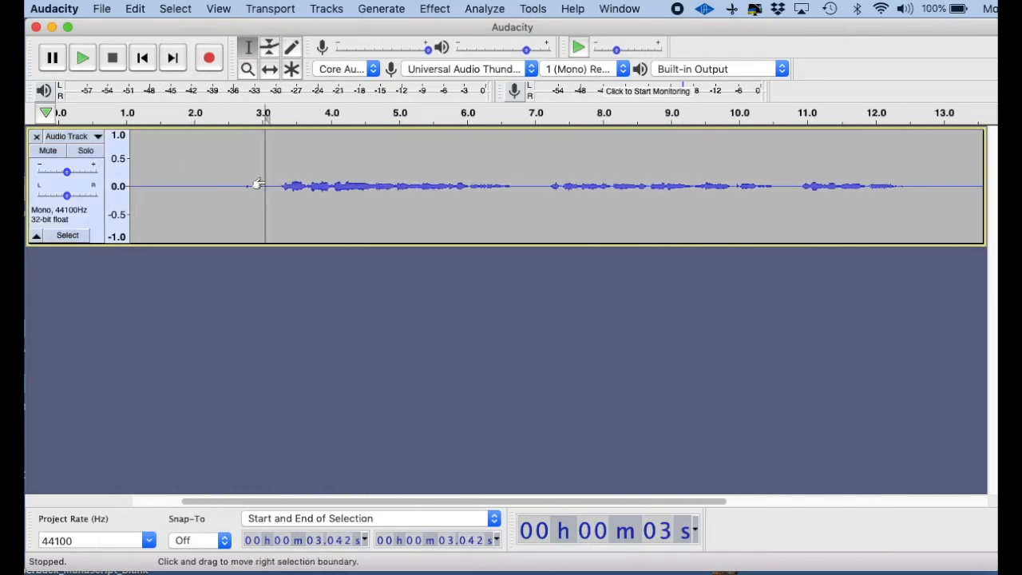
click(82, 57)
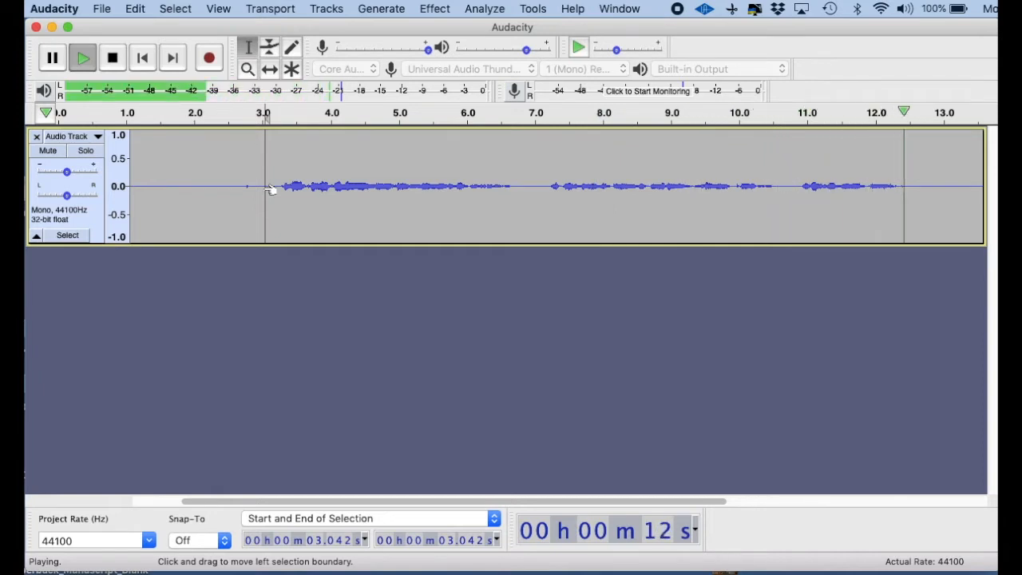
click(112, 56)
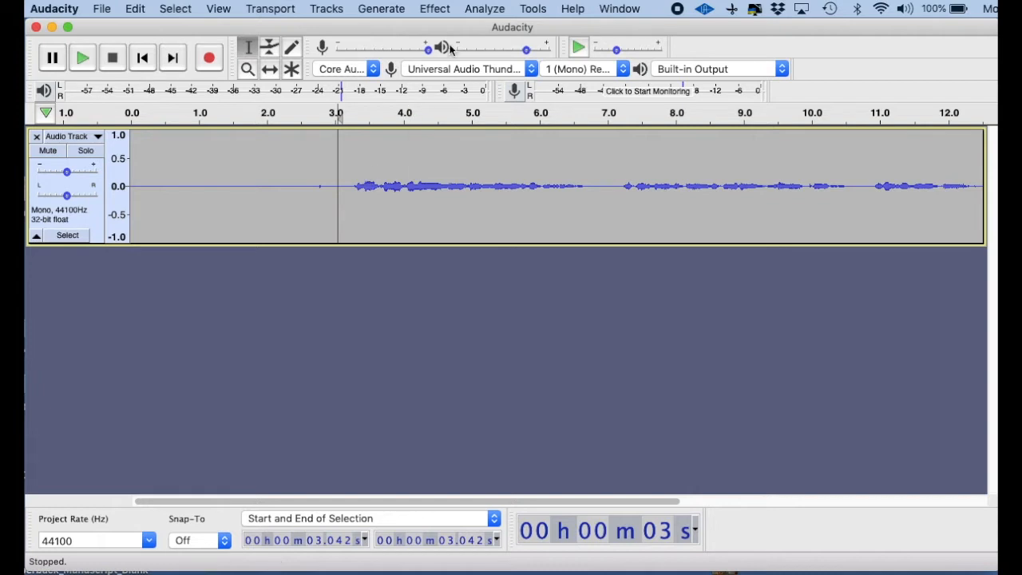
click(434, 9)
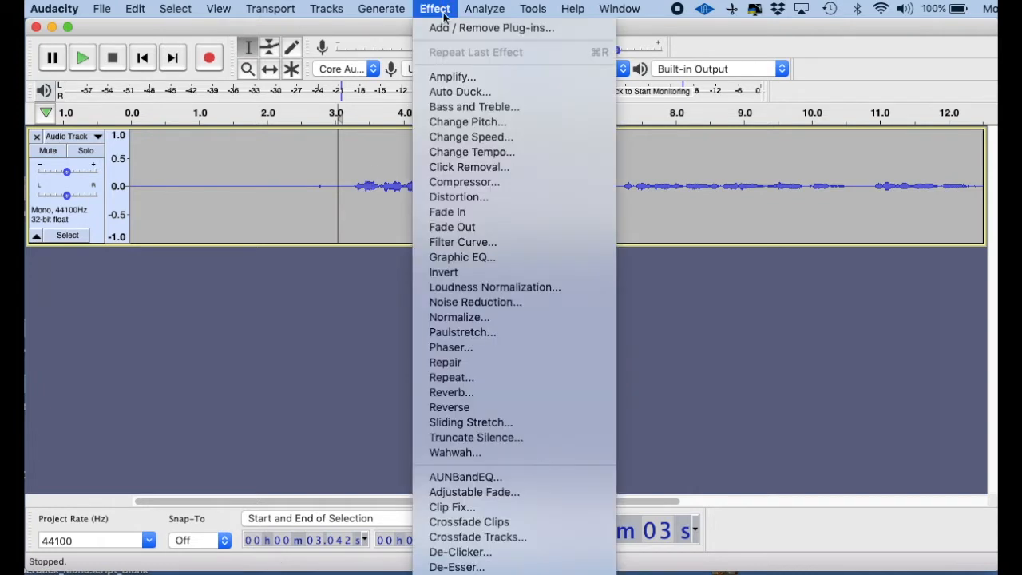
mouse_move(450, 407)
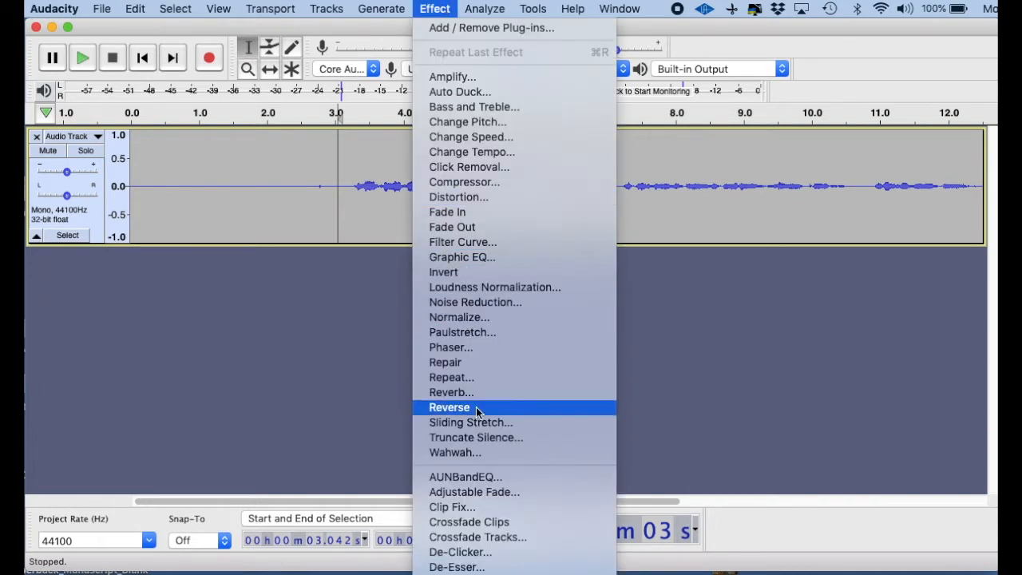
mouse_move(473, 332)
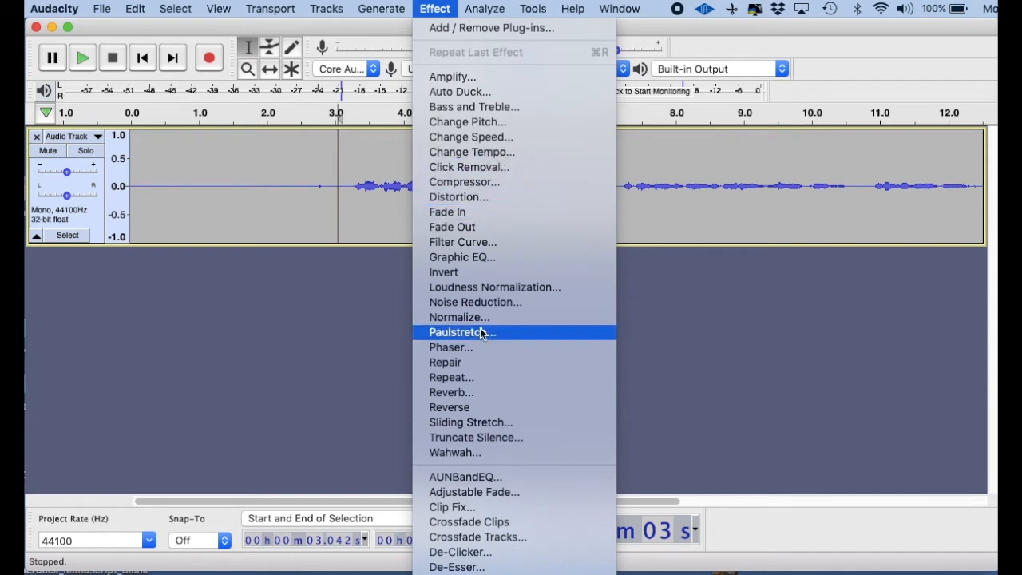
mouse_move(434, 9)
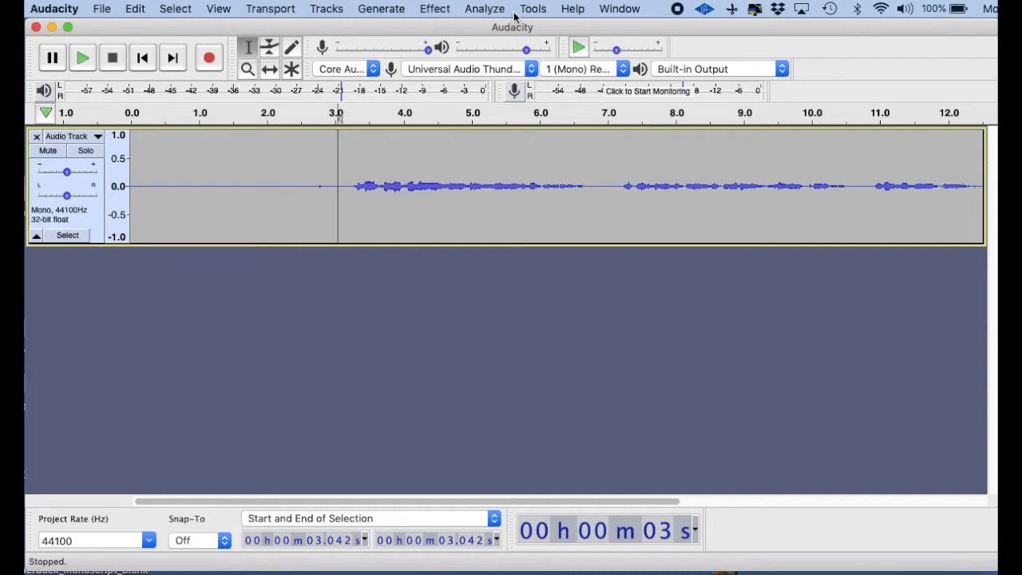
mouse_move(540, 14)
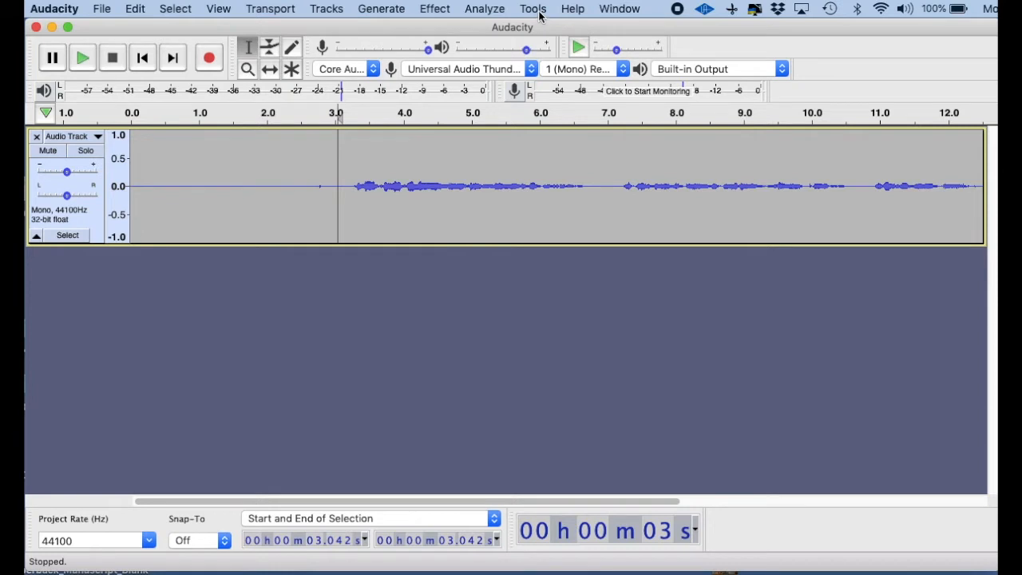
Open the macro manager from Tools and view the Smooth Effects macro's six steps
click(533, 9)
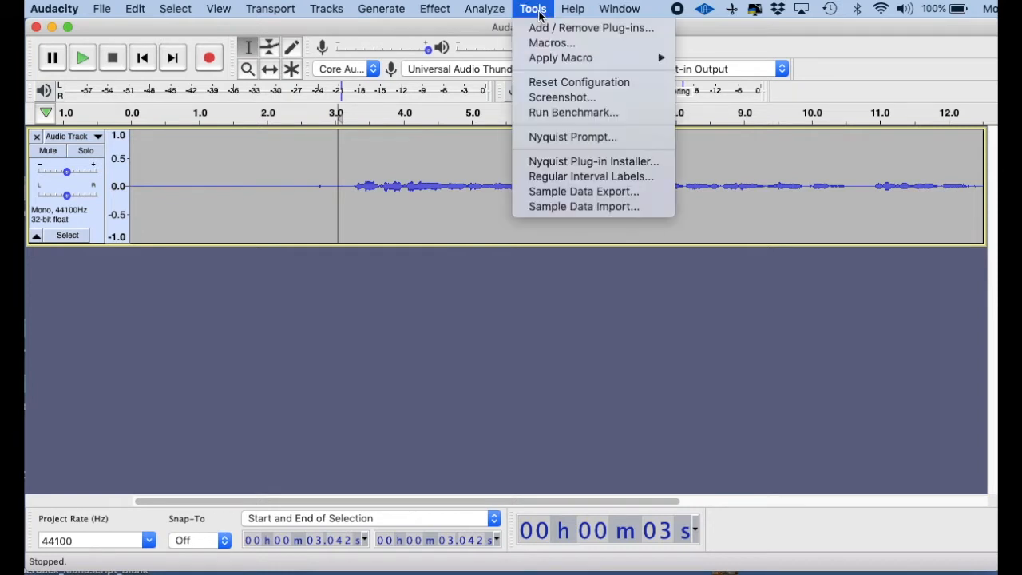
mouse_move(551, 42)
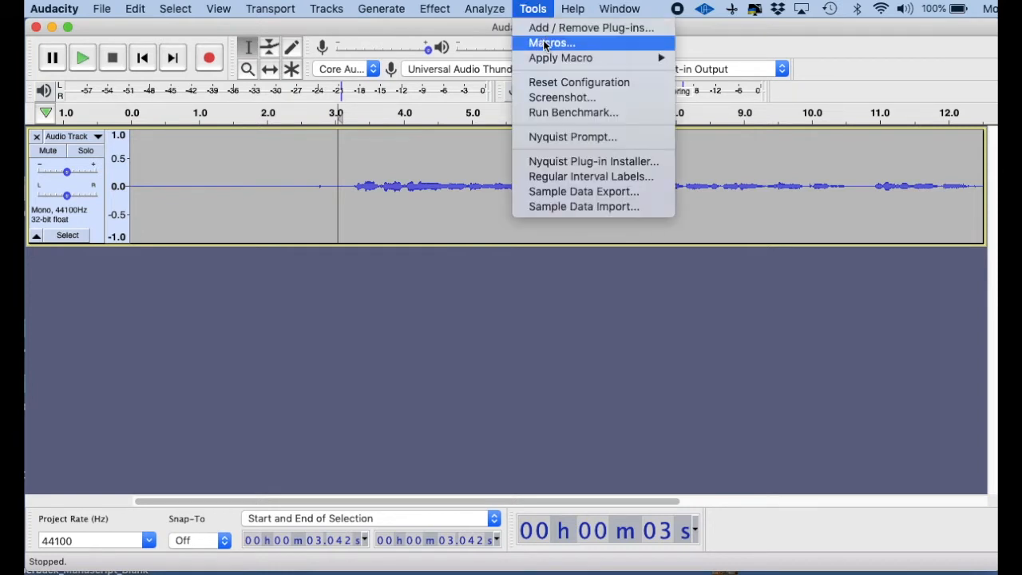
click(550, 43)
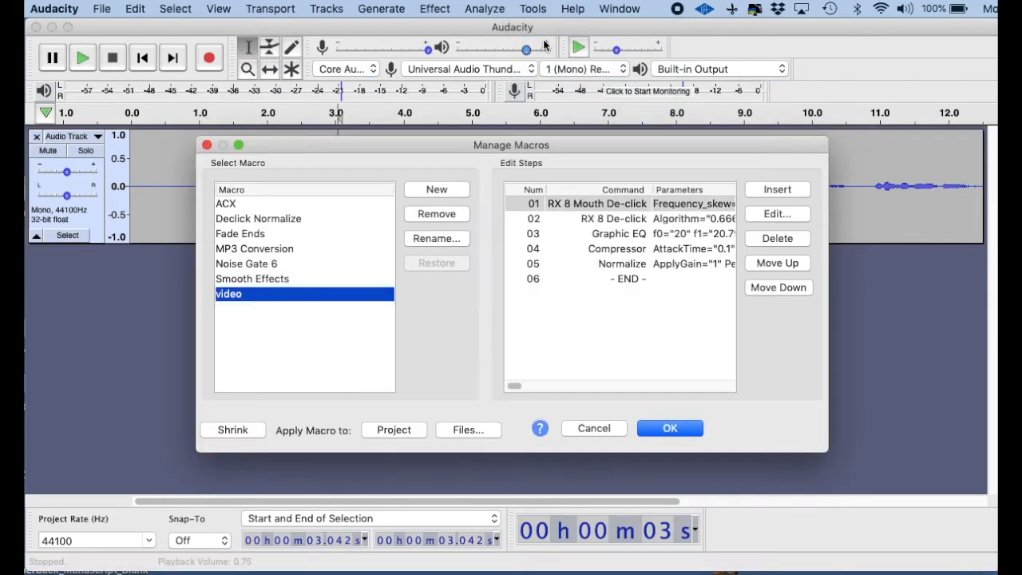
mouse_move(383, 210)
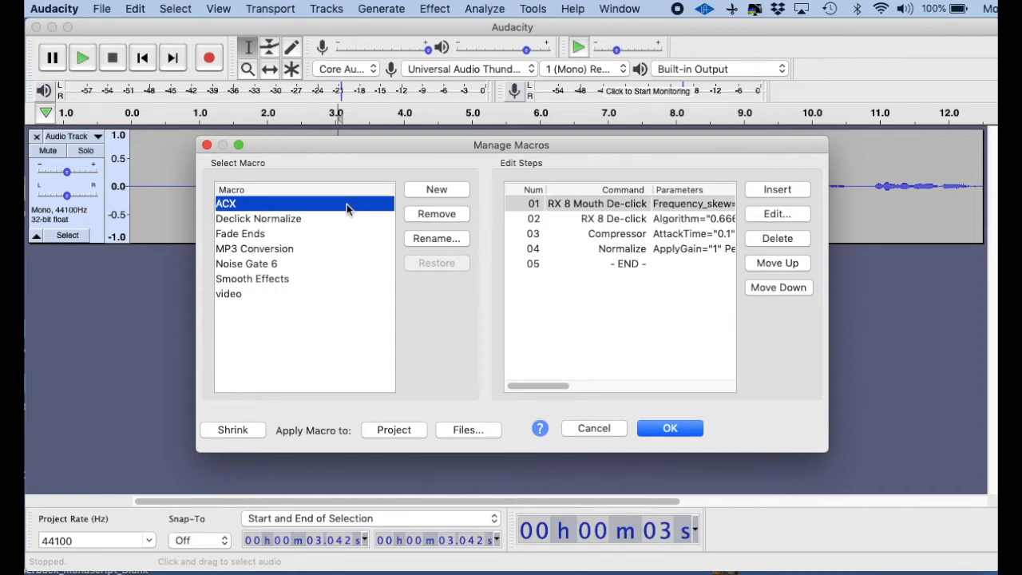
mouse_move(643, 275)
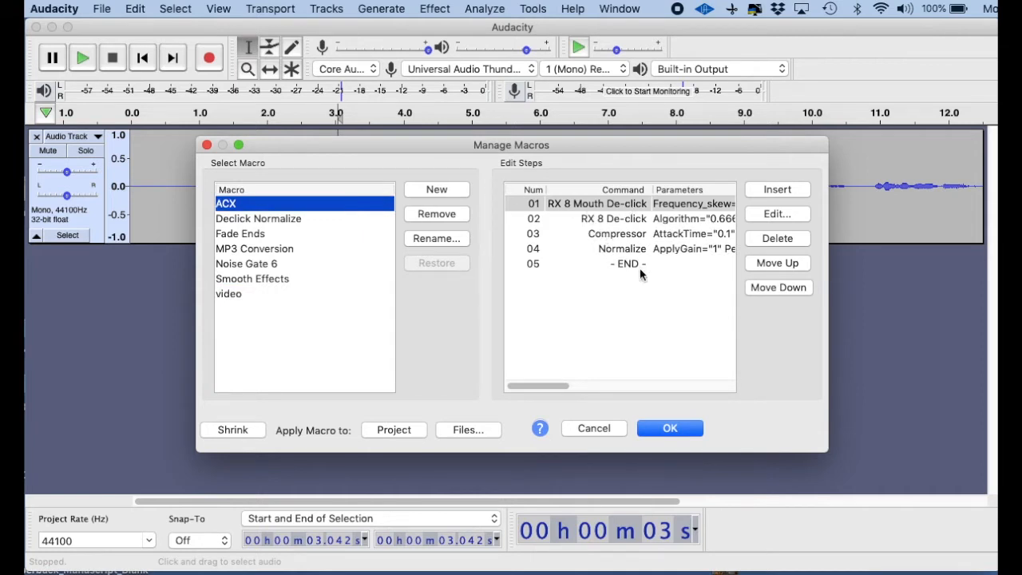
mouse_move(611, 190)
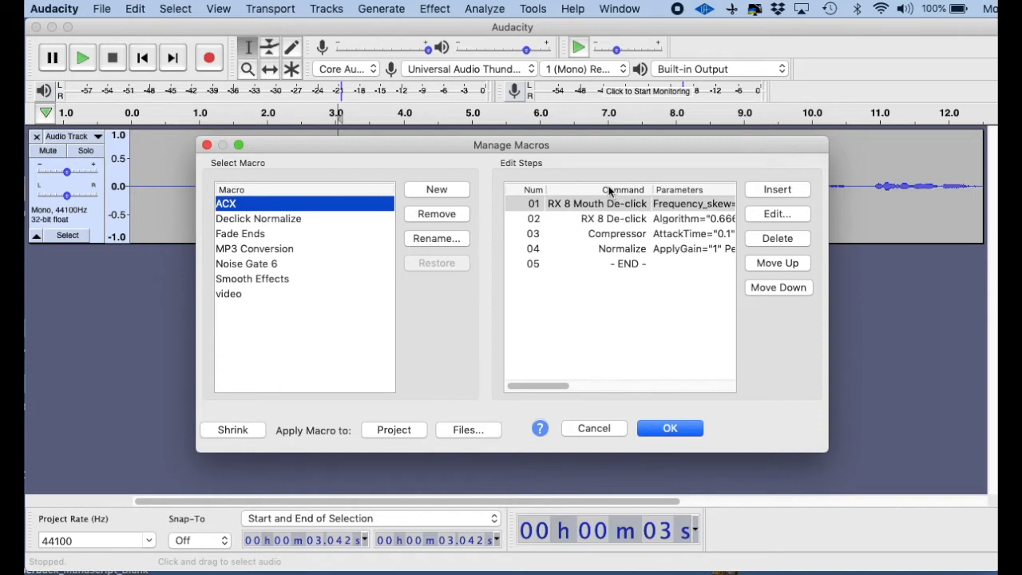
mouse_move(335, 209)
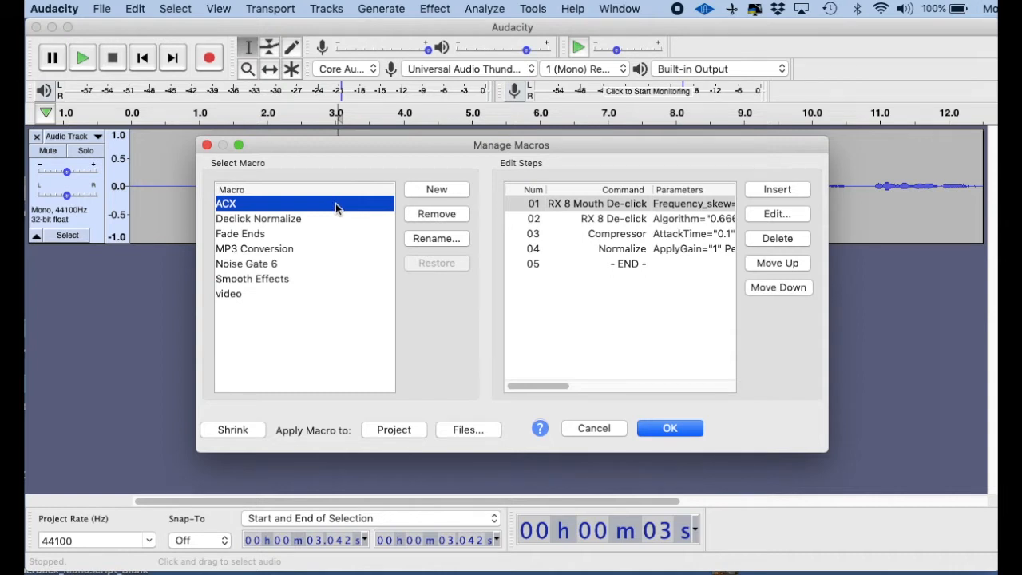
mouse_move(325, 236)
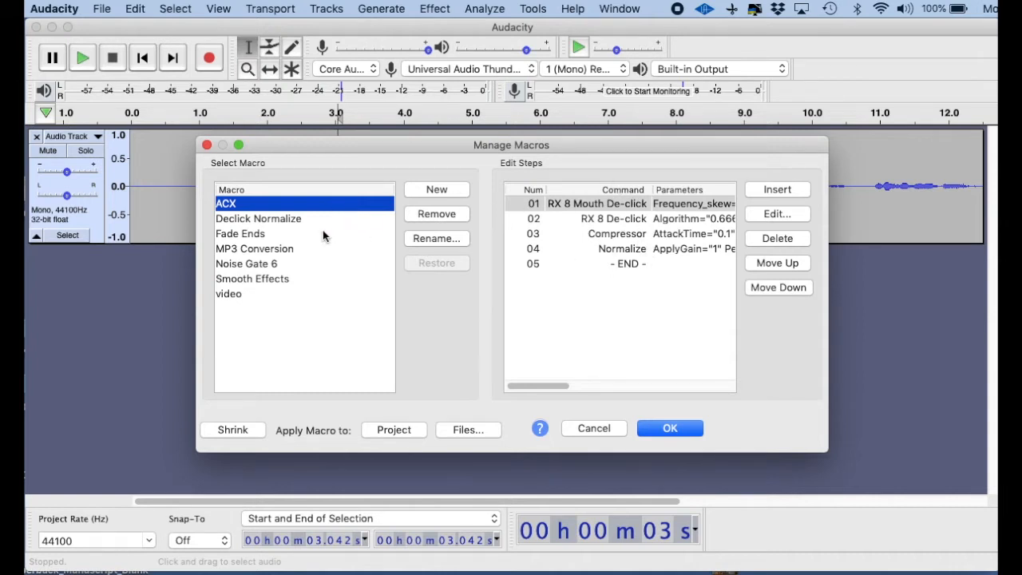
mouse_move(331, 210)
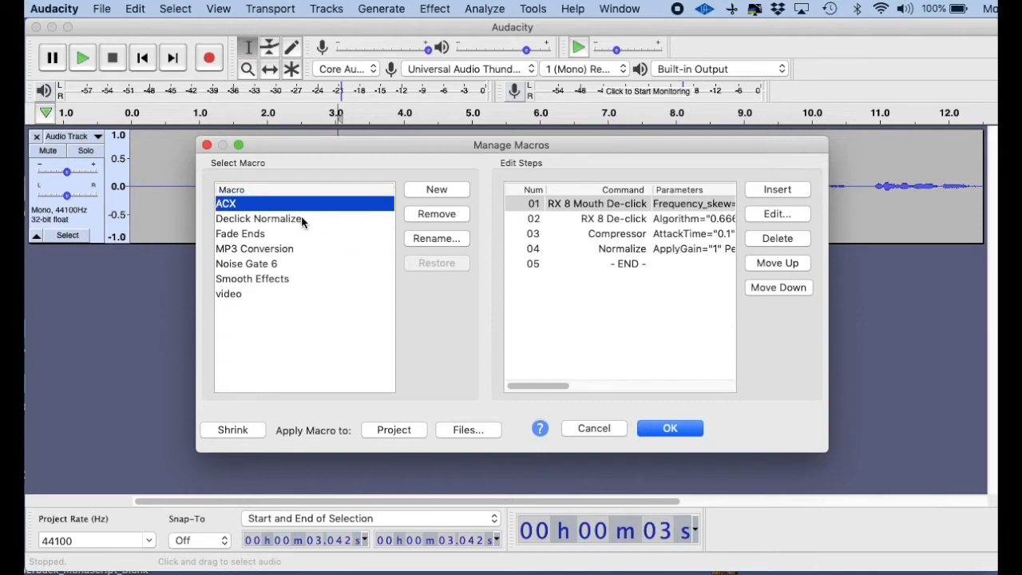
mouse_move(317, 223)
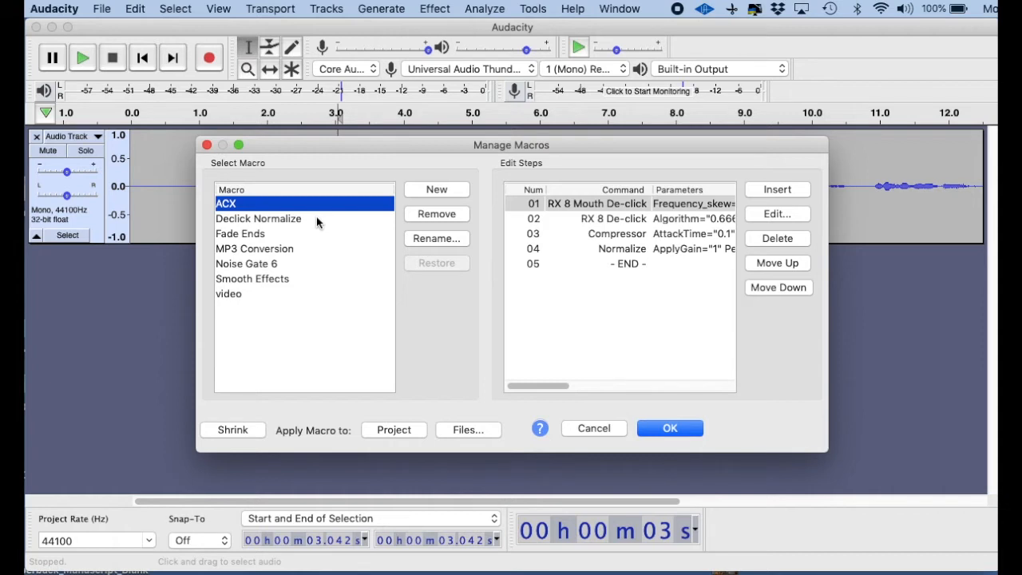
mouse_move(286, 289)
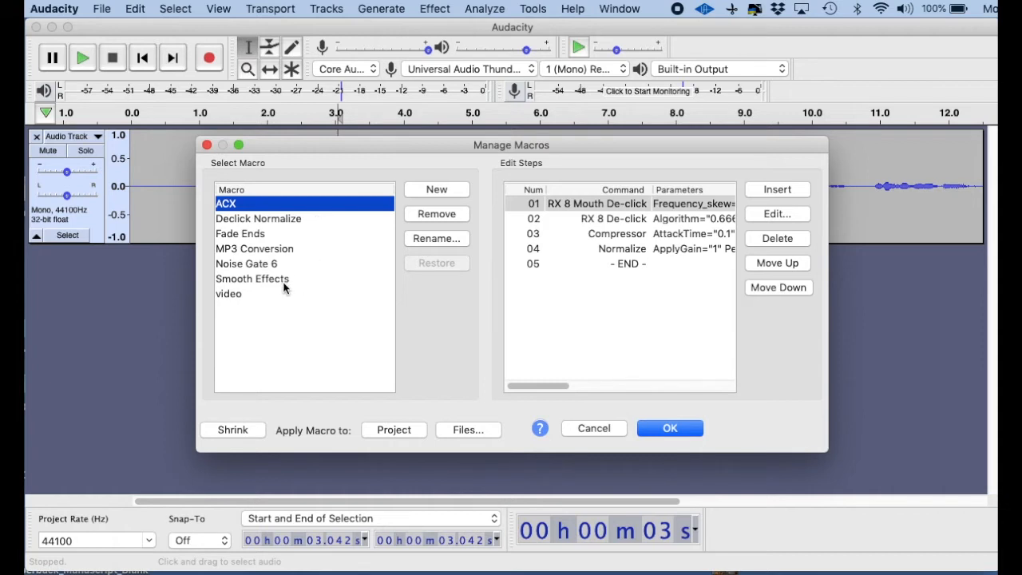
click(252, 278)
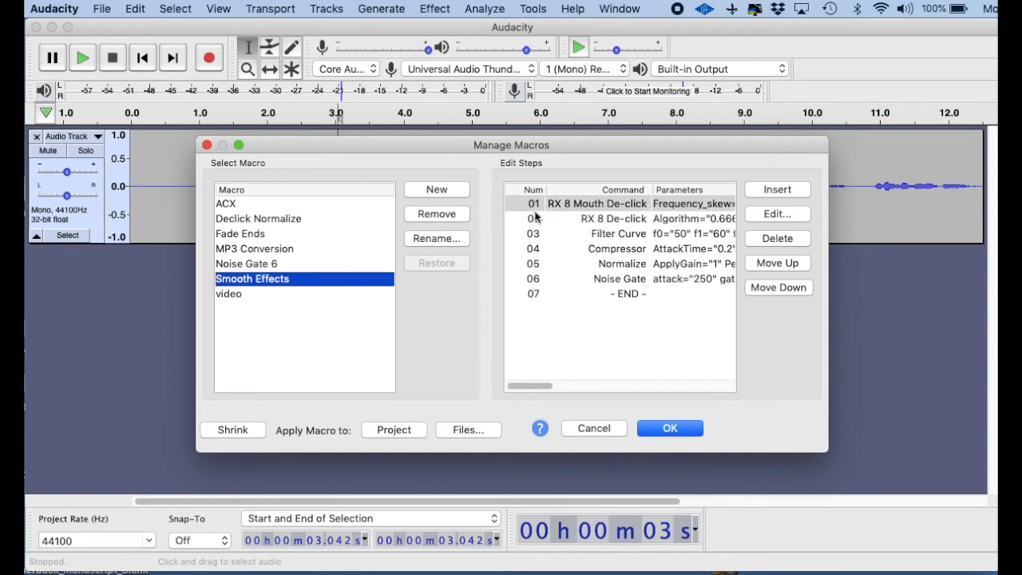
mouse_move(302, 283)
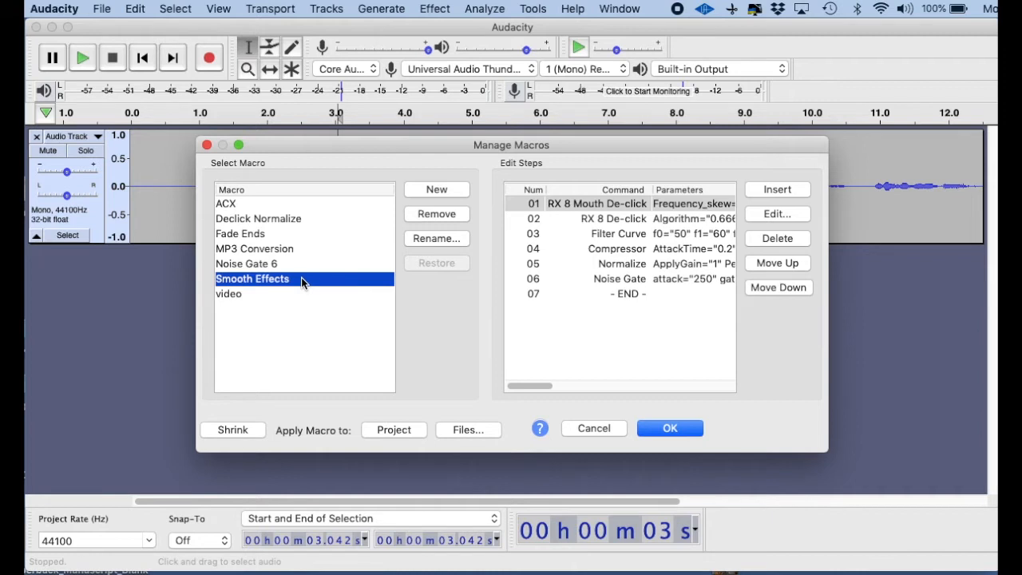
mouse_move(348, 191)
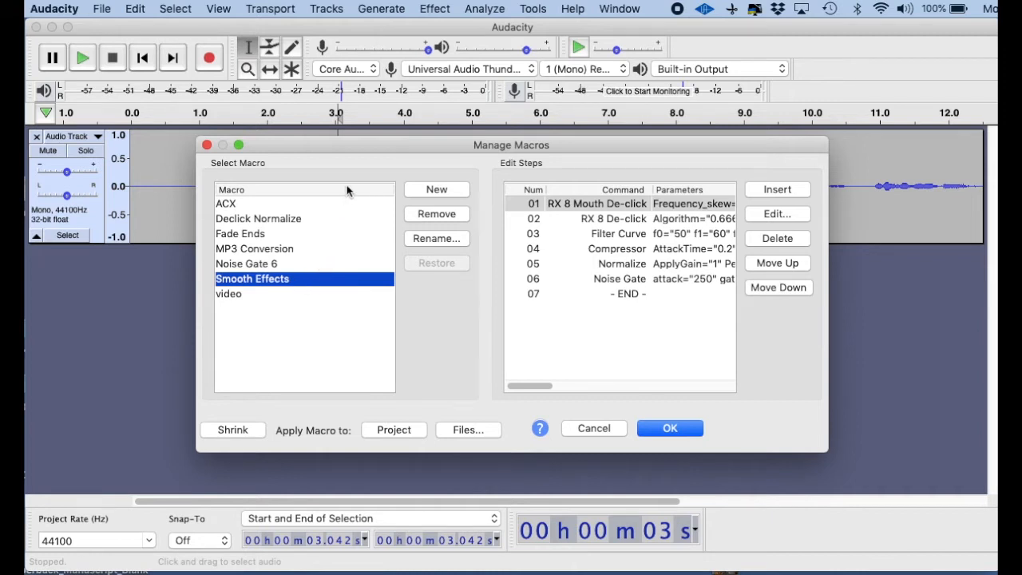
mouse_move(438, 165)
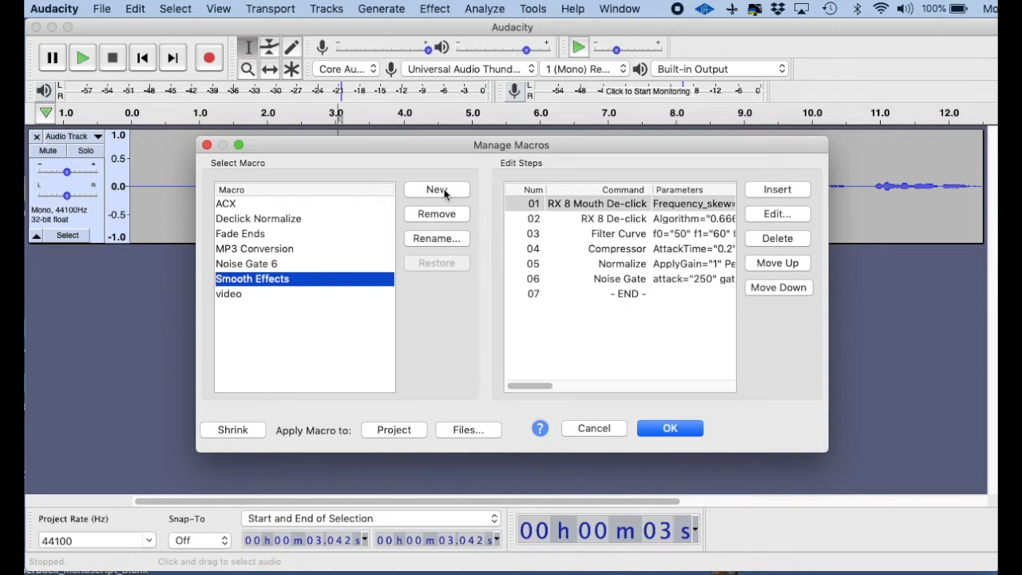
Start a new macro and enter 'movie' as its name
click(437, 190)
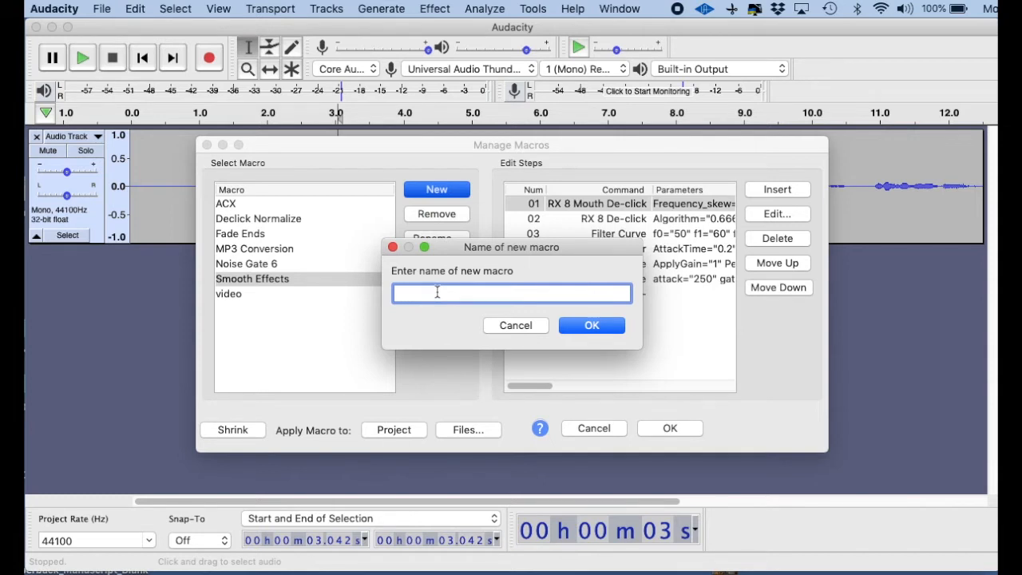
text(m)
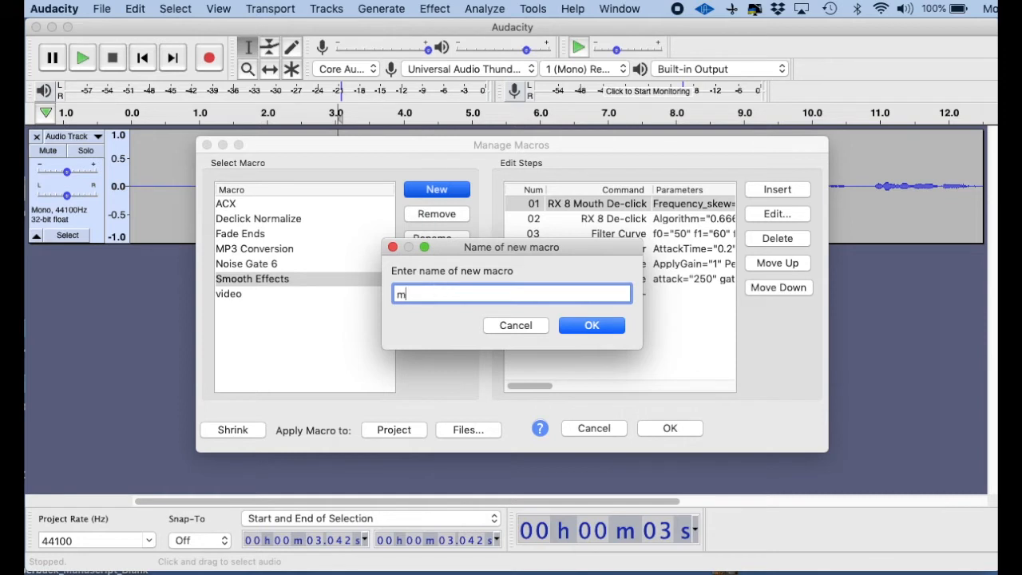
text(ov)
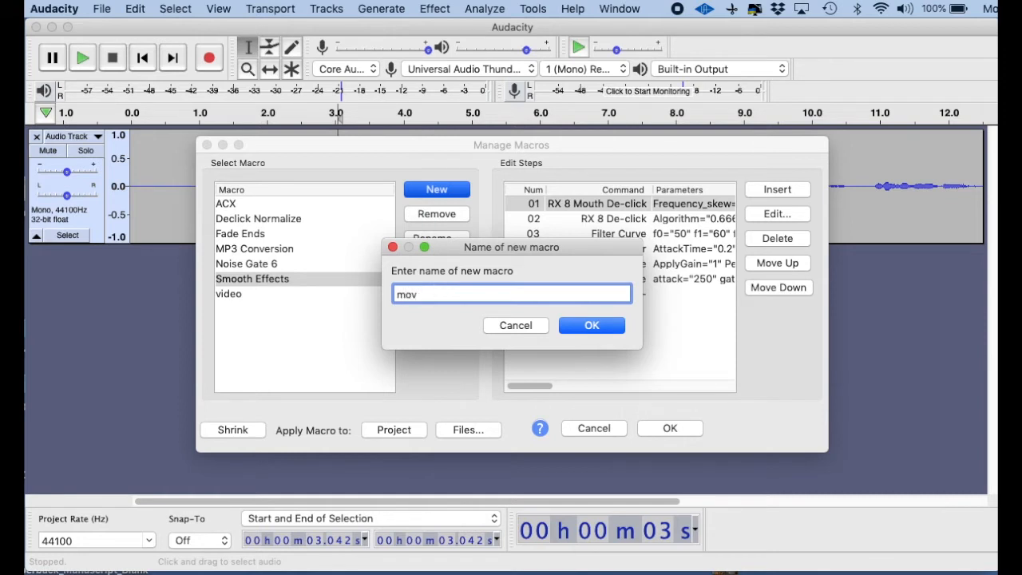
text(ie)
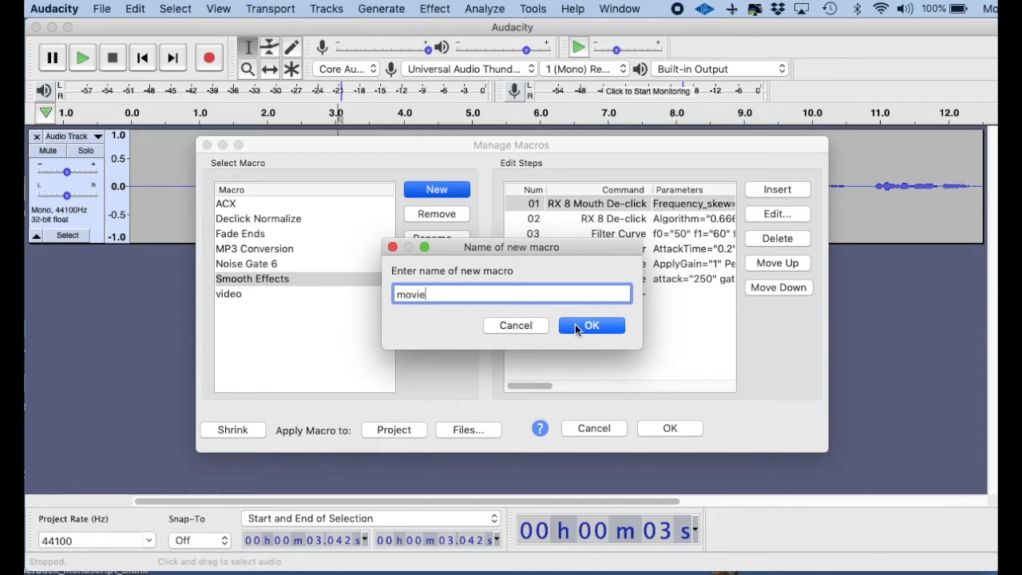
Create the 'movie' macro with RX 8 Mouth De-click as its first step
click(591, 325)
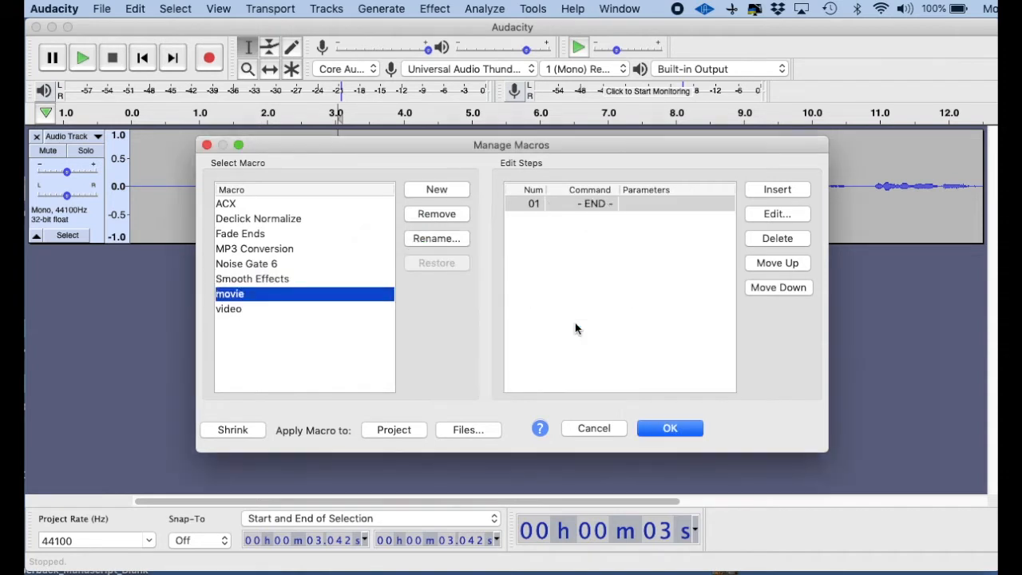
mouse_move(559, 310)
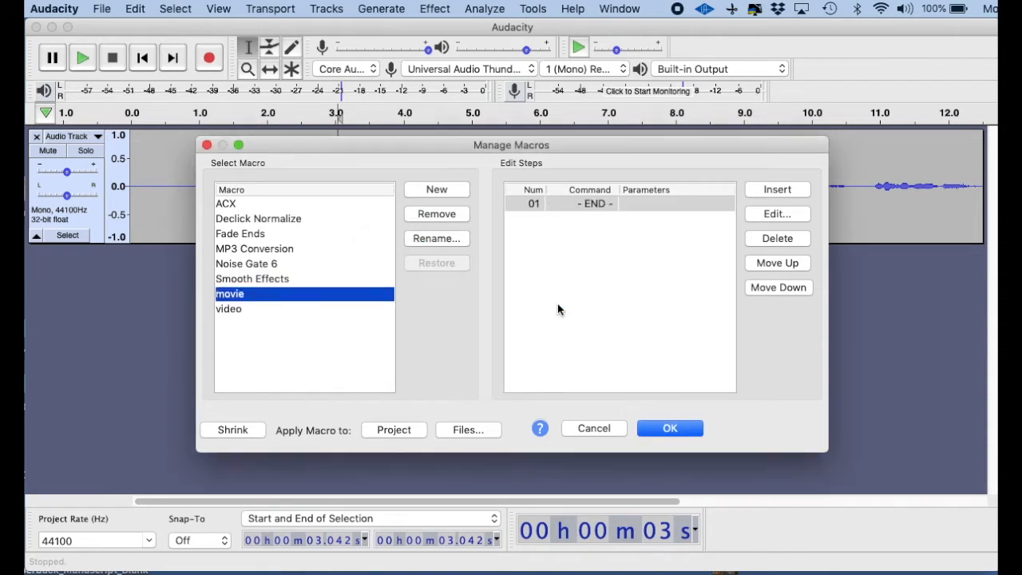
mouse_move(561, 307)
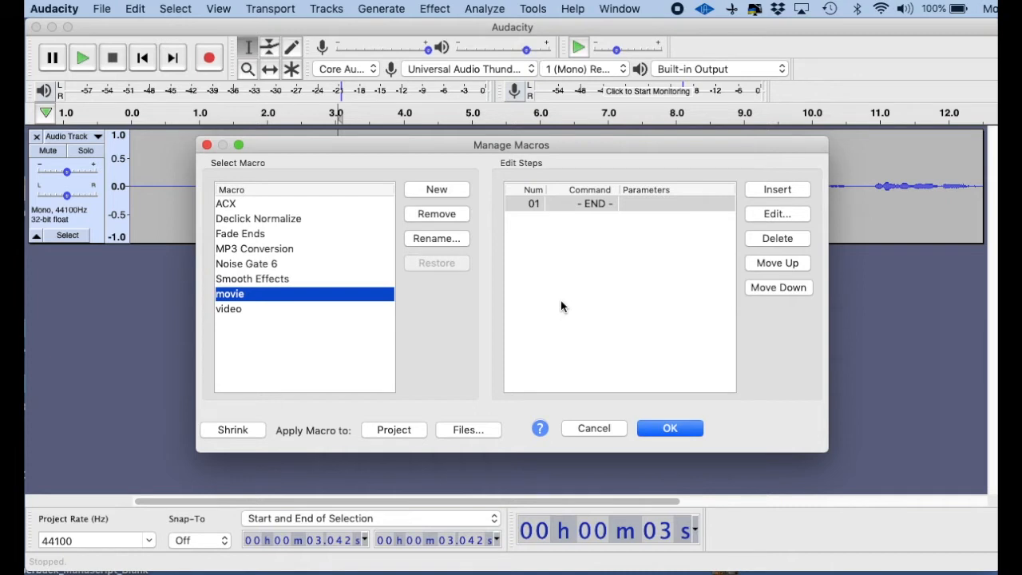
mouse_move(696, 226)
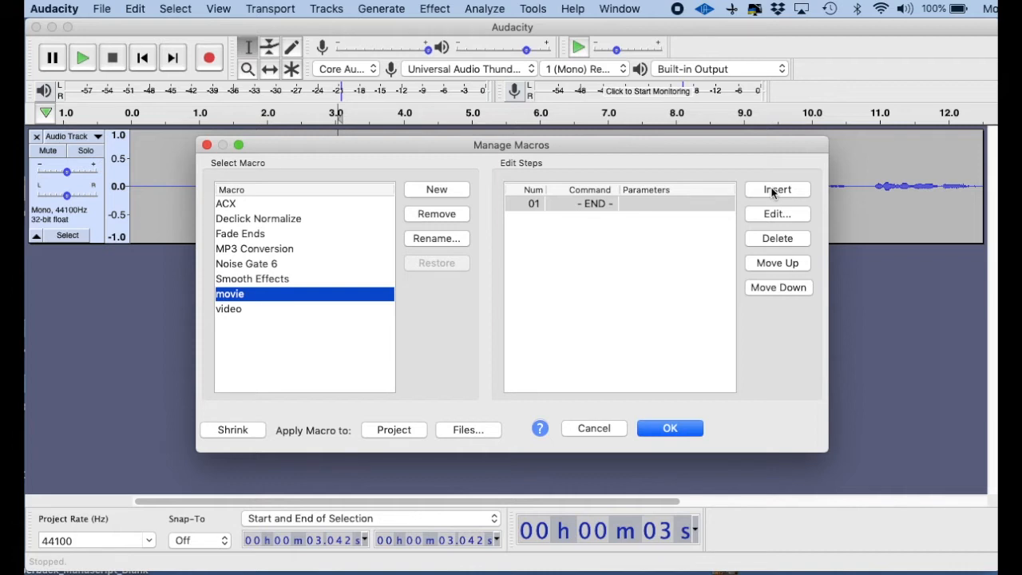
click(777, 190)
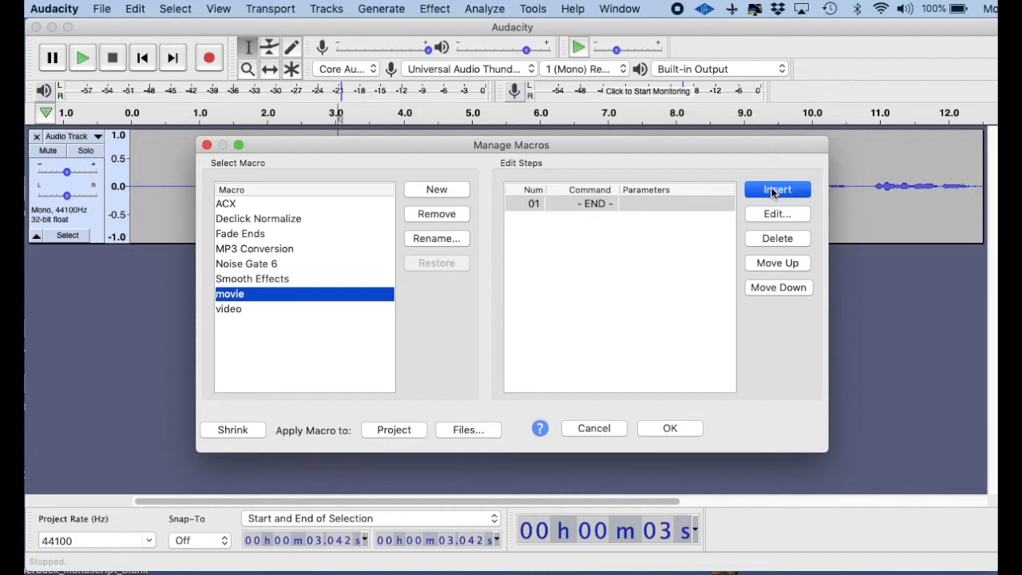
click(777, 189)
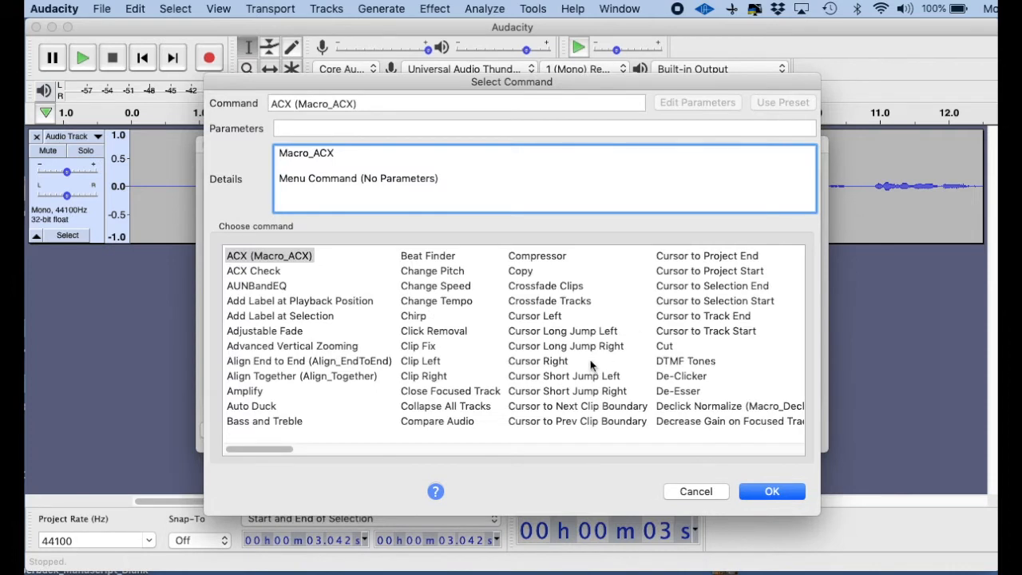
mouse_move(551, 315)
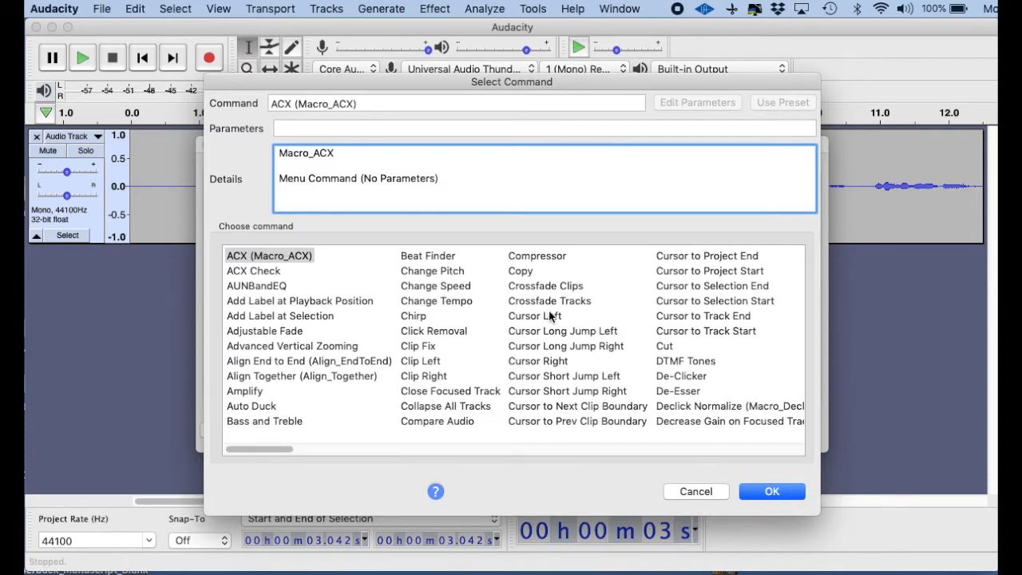
mouse_move(634, 290)
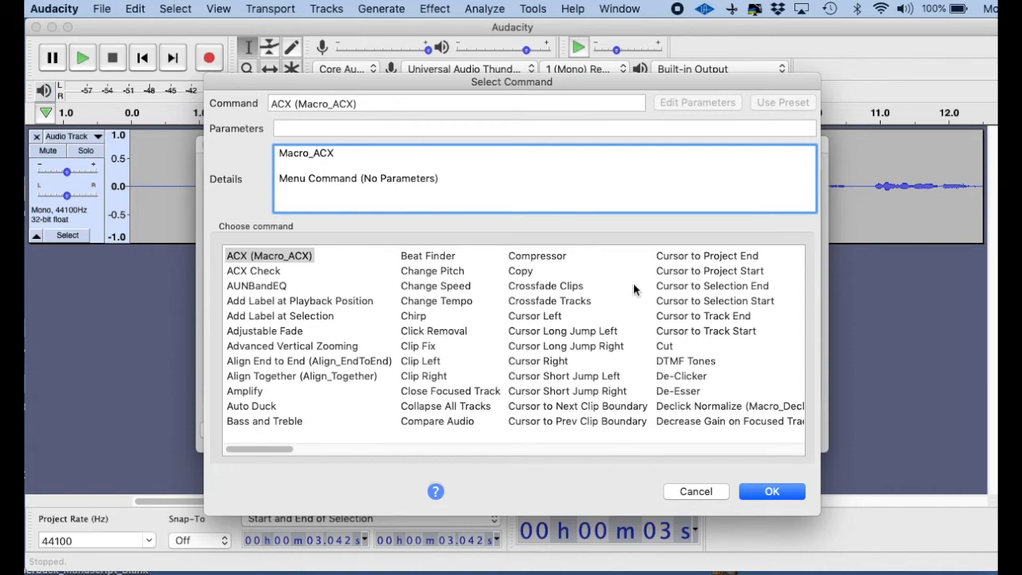
scroll(right, 3)
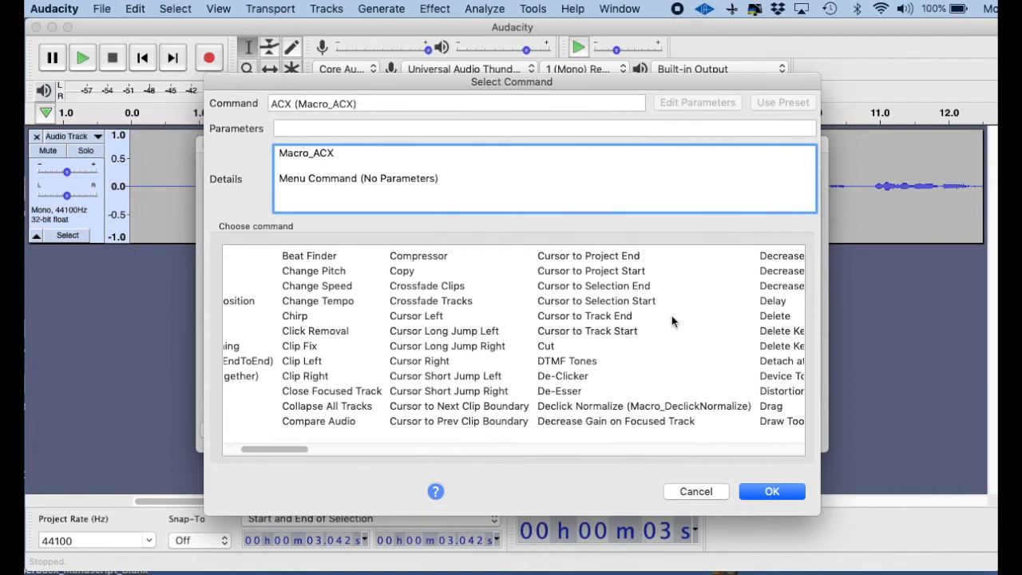
scroll(right, 3)
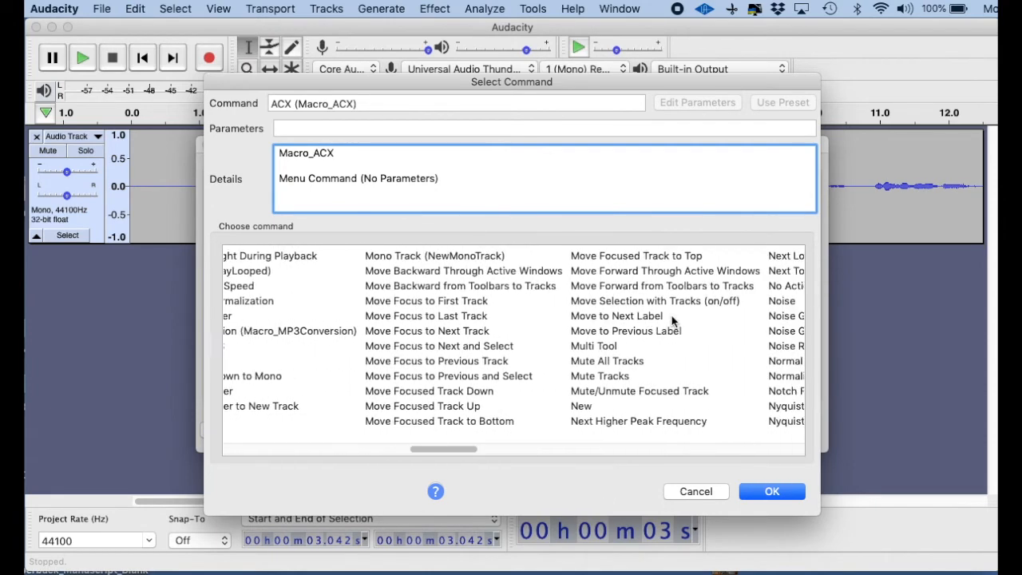
scroll(right, 3)
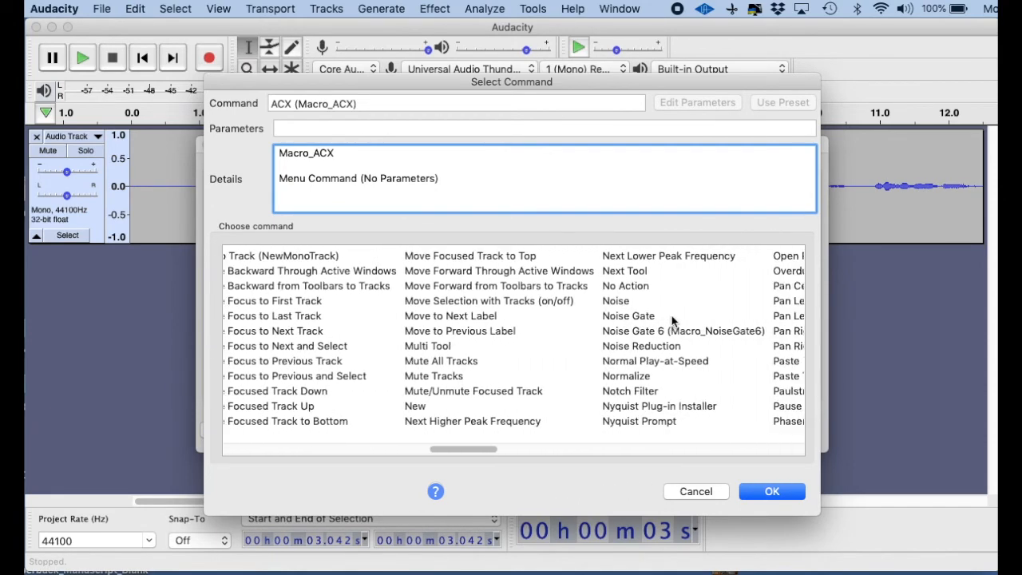
scroll(right, 3)
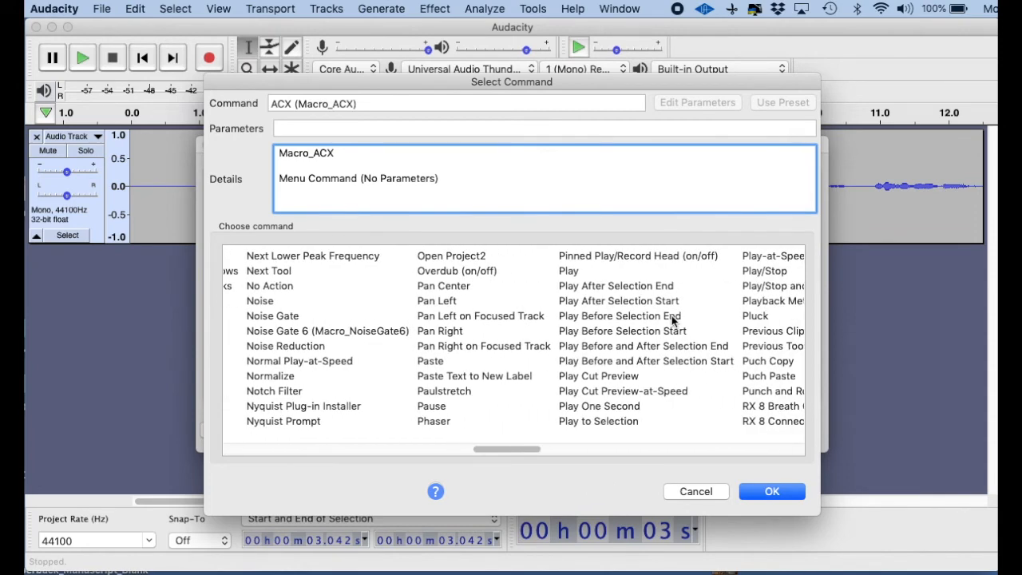
scroll(right, 3)
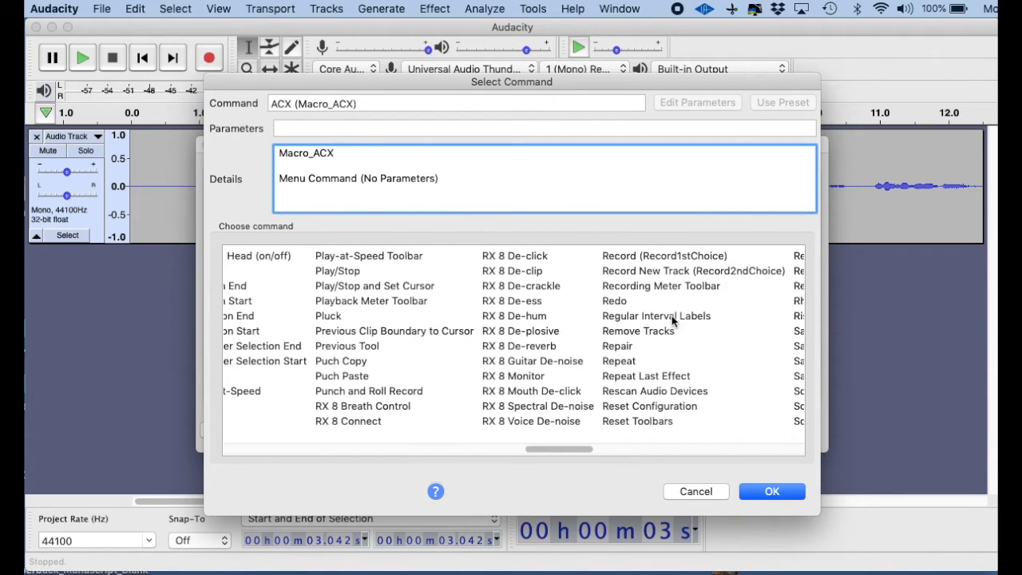
scroll(right, 3)
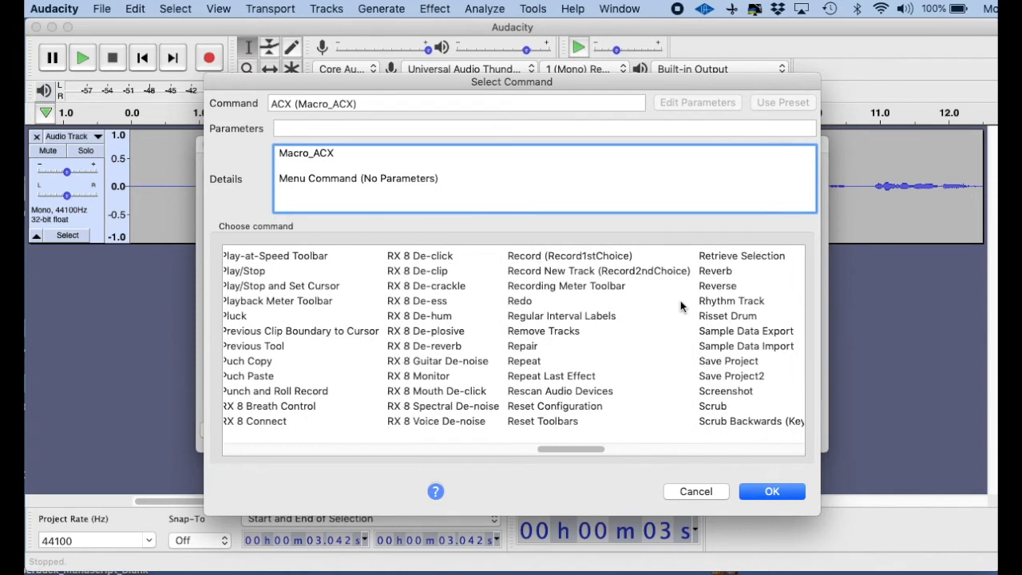
scroll(right, 3)
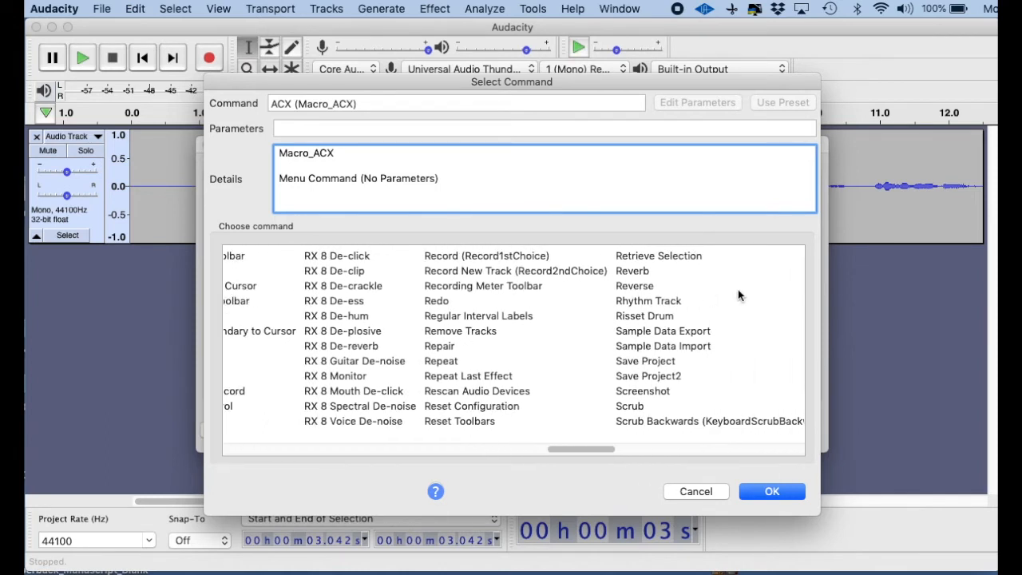
scroll(left, 3)
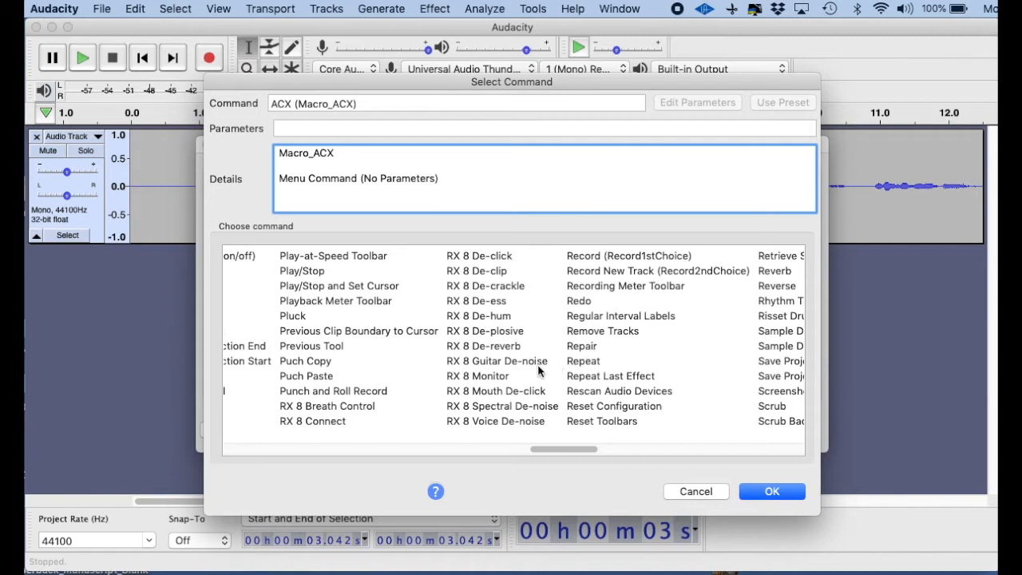
mouse_move(532, 397)
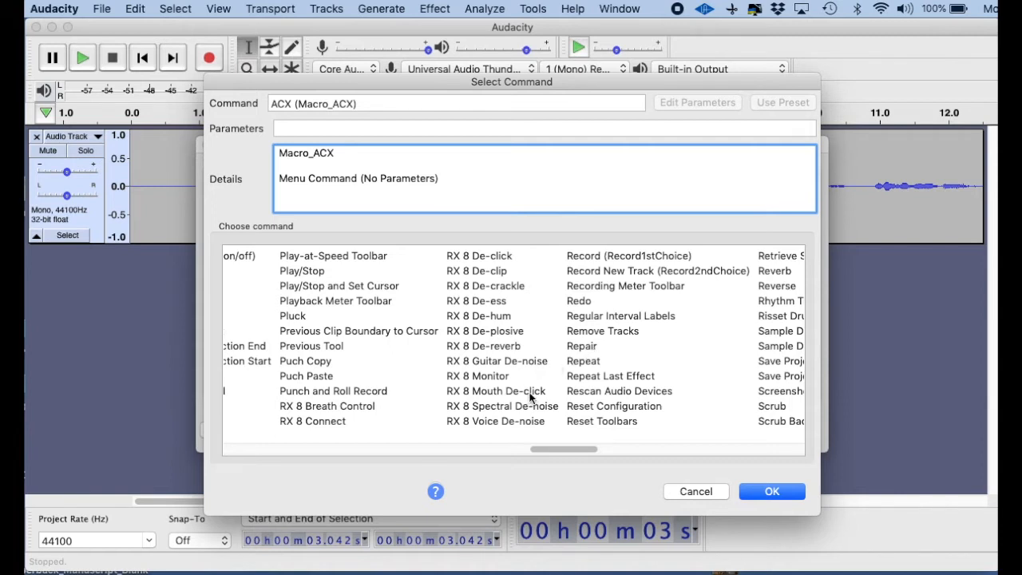
click(495, 391)
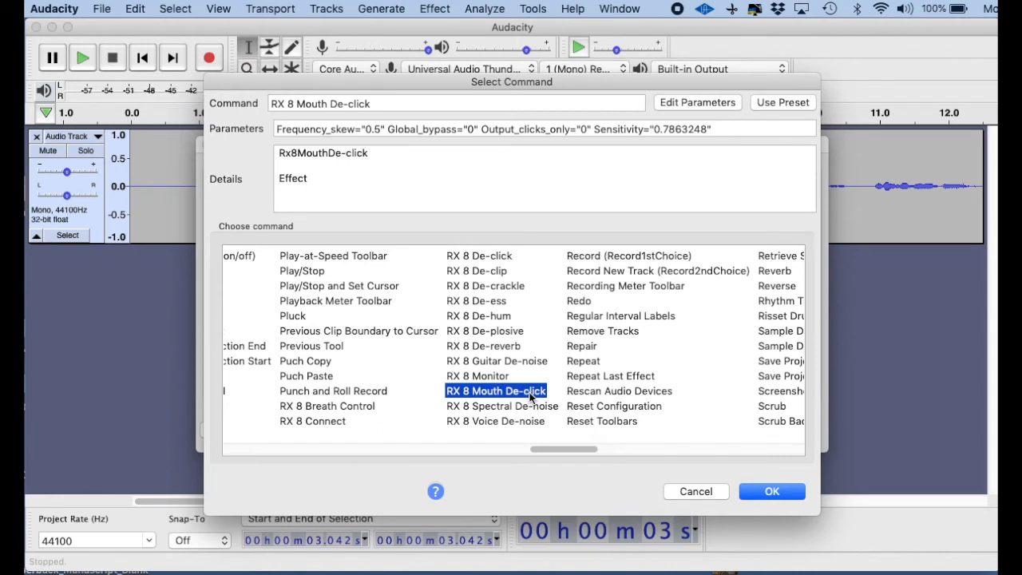
mouse_move(772, 491)
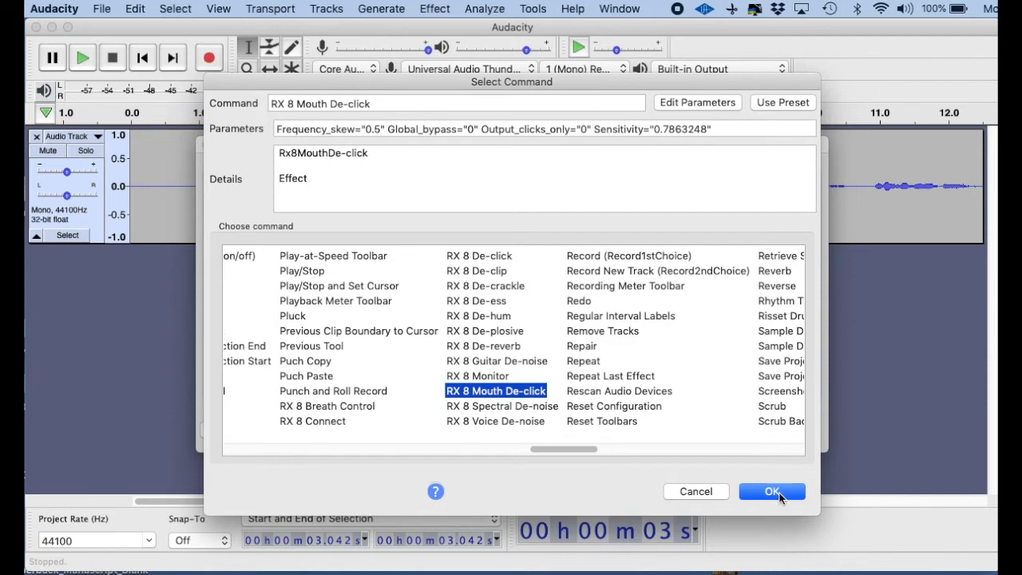
click(771, 491)
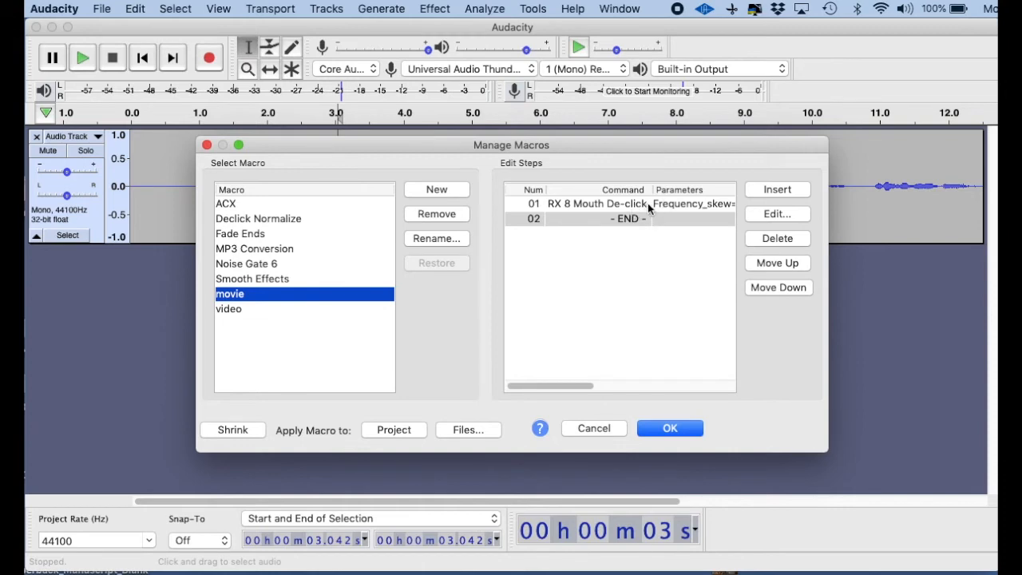
mouse_move(702, 206)
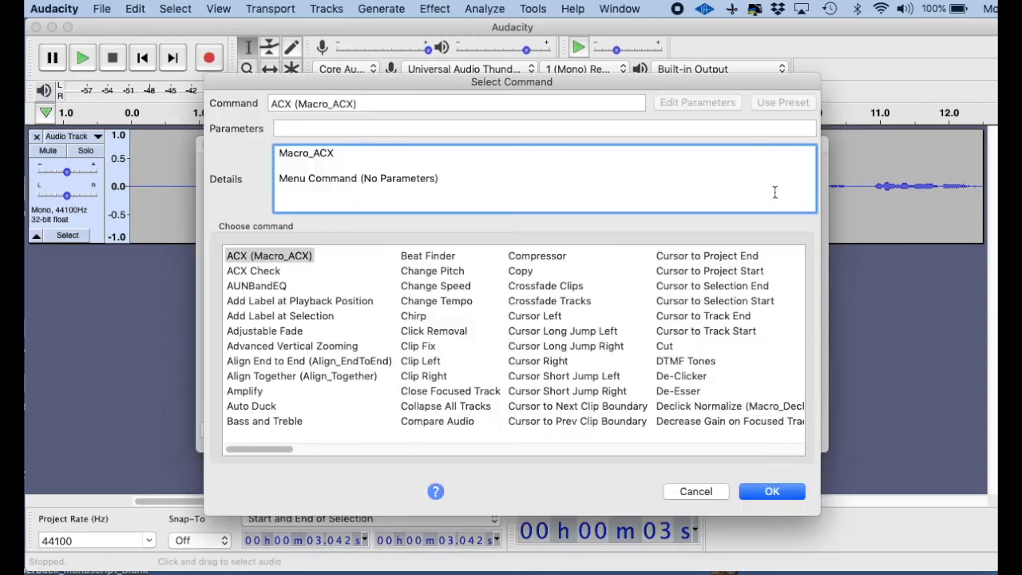
Append RX 8 De-click to the movie macro after RX 8 Mouth De-click
scroll(right, 3)
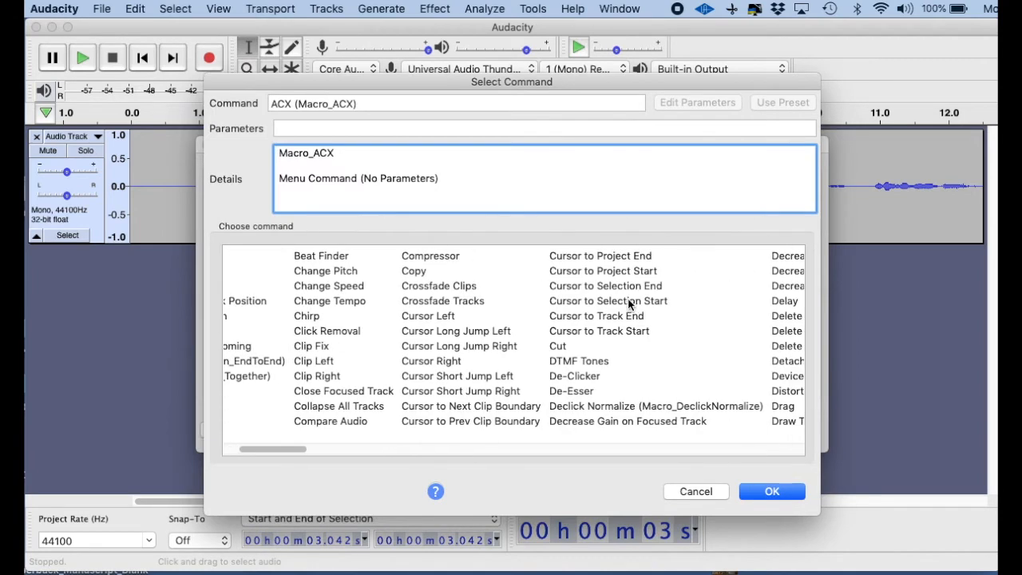
scroll(right, 3)
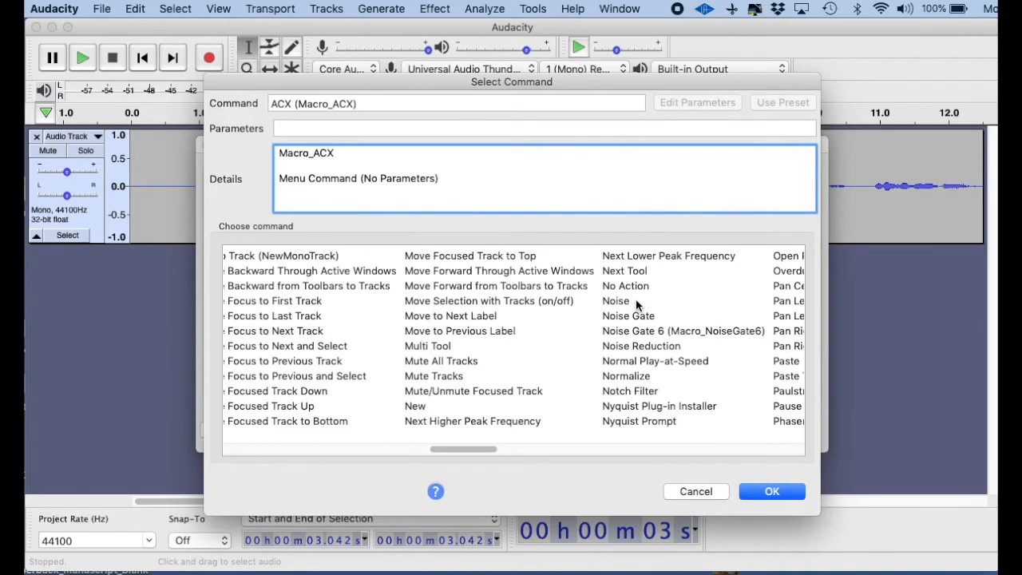
scroll(right, 3)
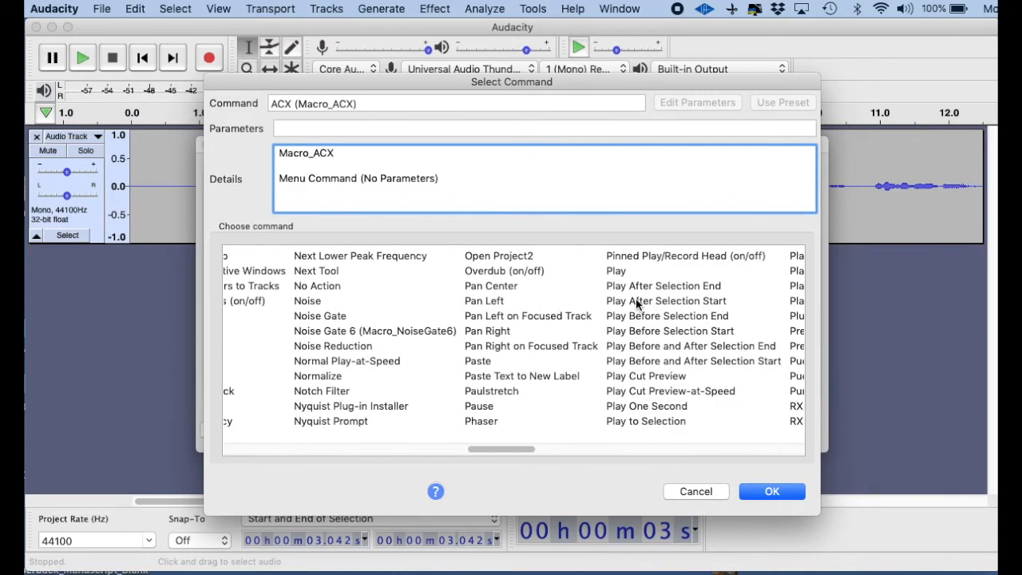
scroll(right, 3)
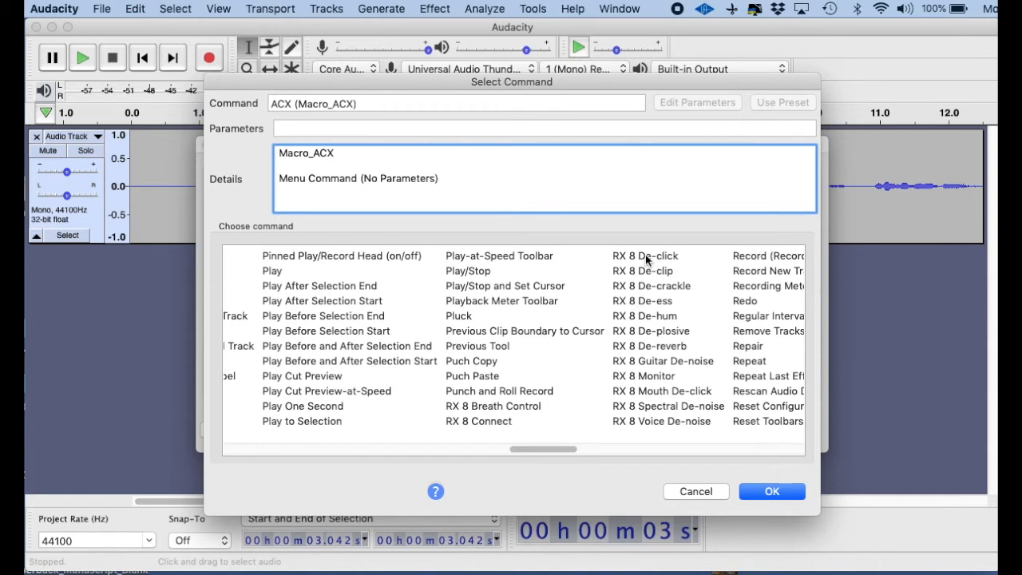
click(645, 256)
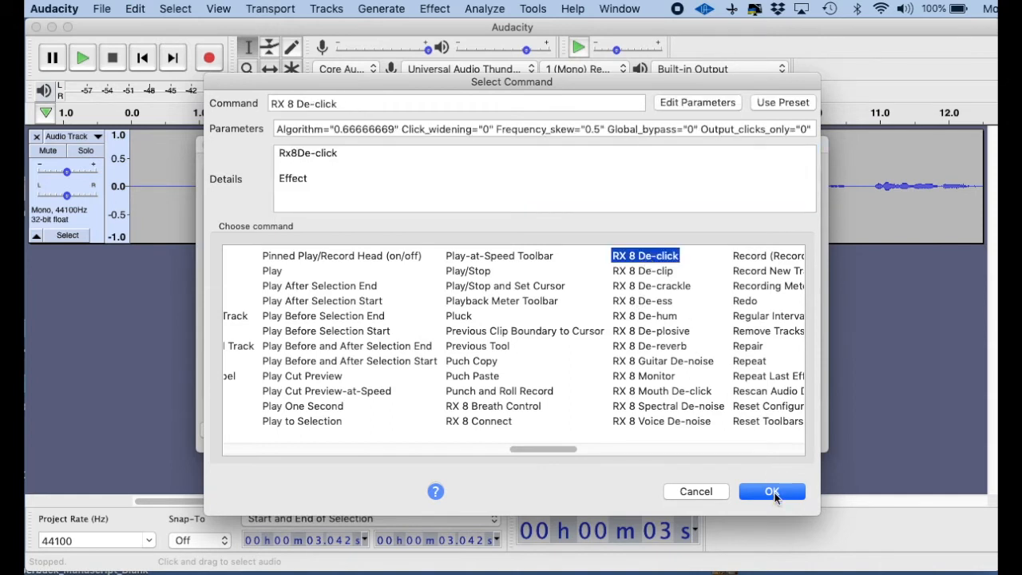
click(771, 491)
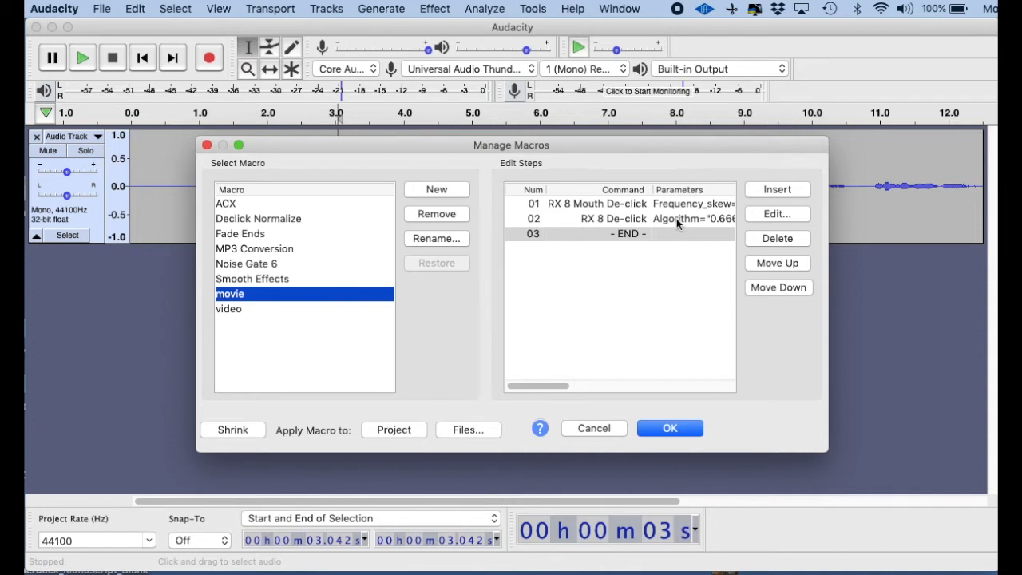
mouse_move(778, 190)
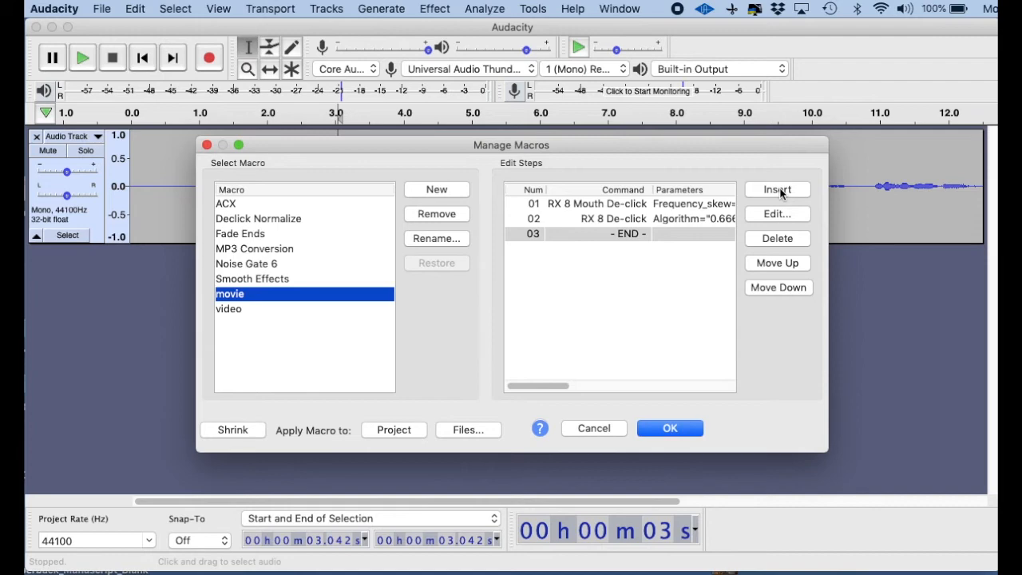
Insert Graphic EQ into the movie macro after the two de-click steps
click(776, 189)
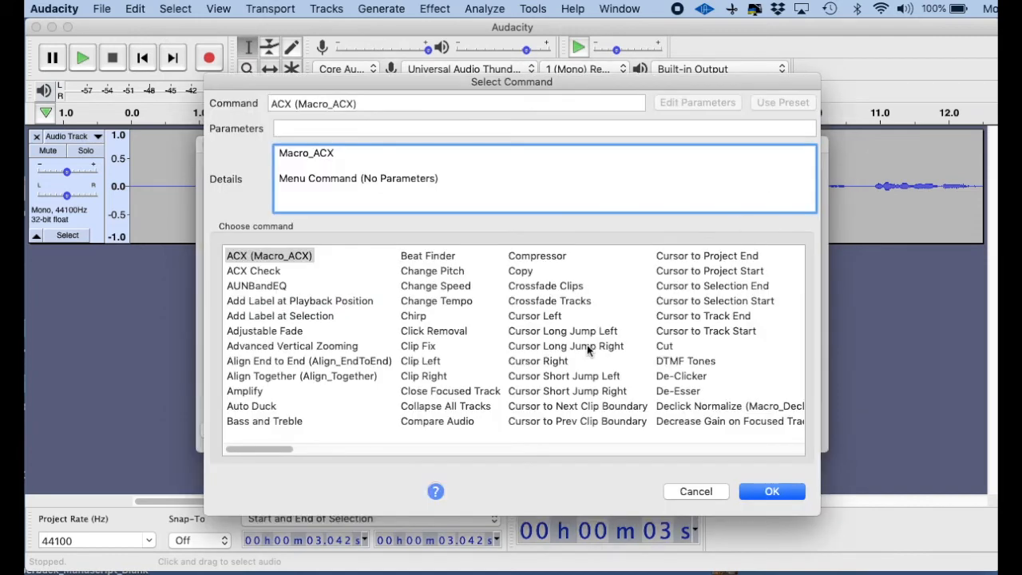
scroll(right, 3)
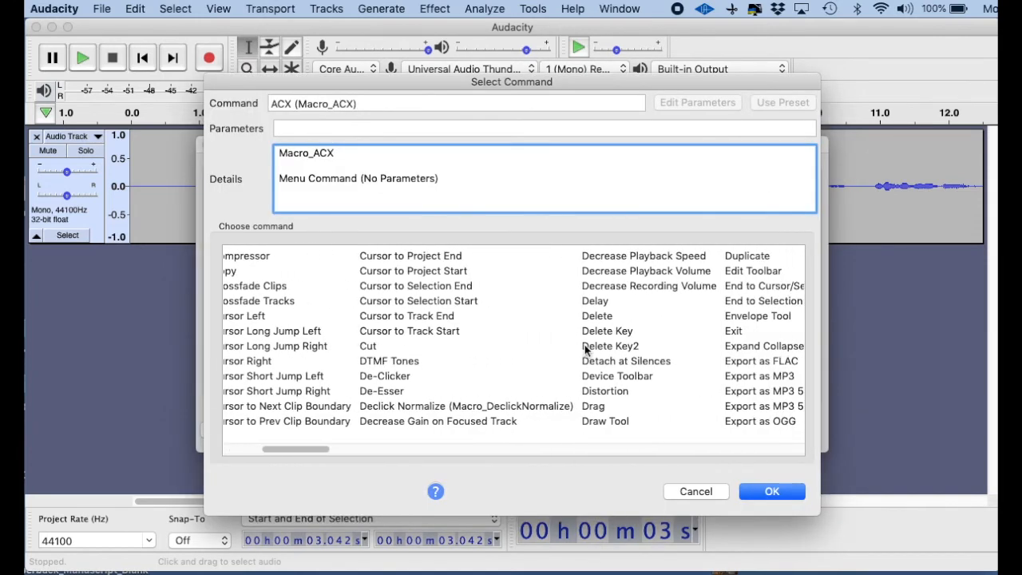
scroll(right, 3)
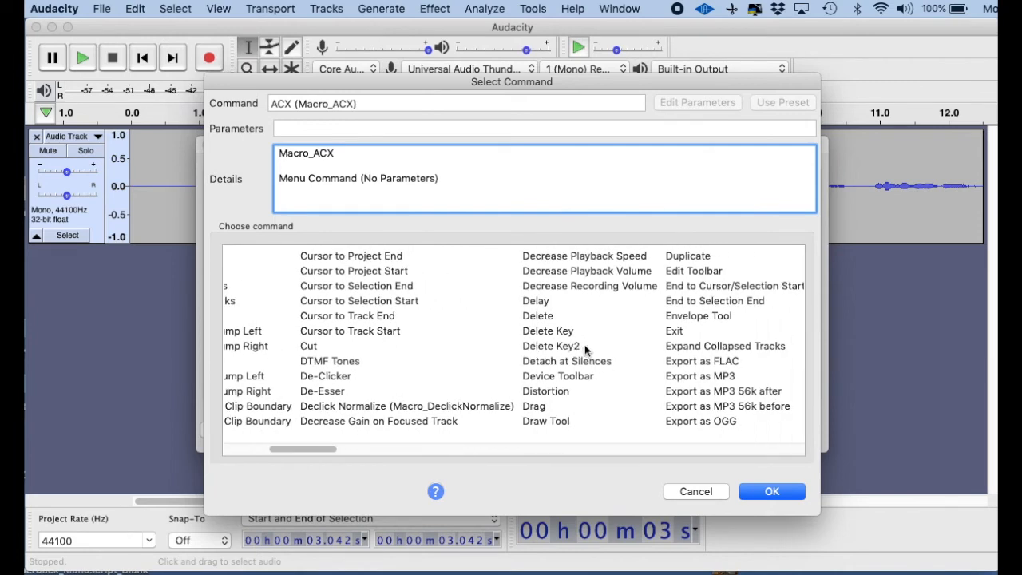
scroll(right, 3)
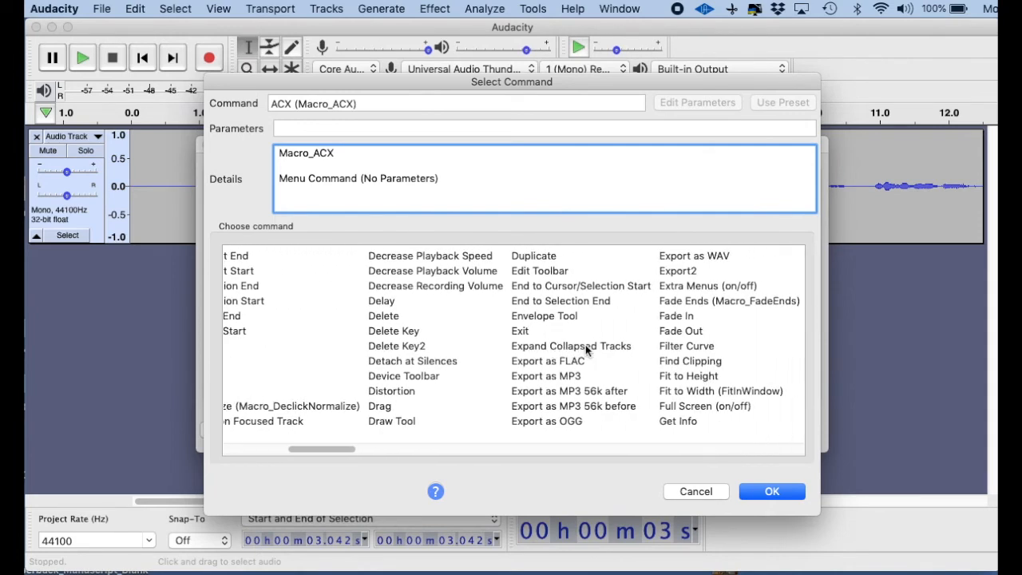
scroll(right, 3)
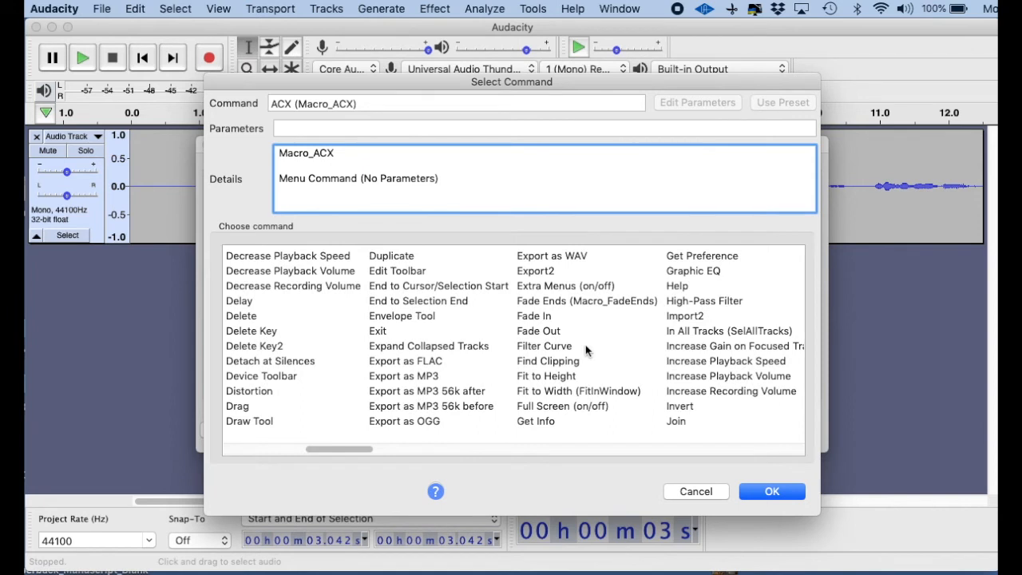
click(693, 271)
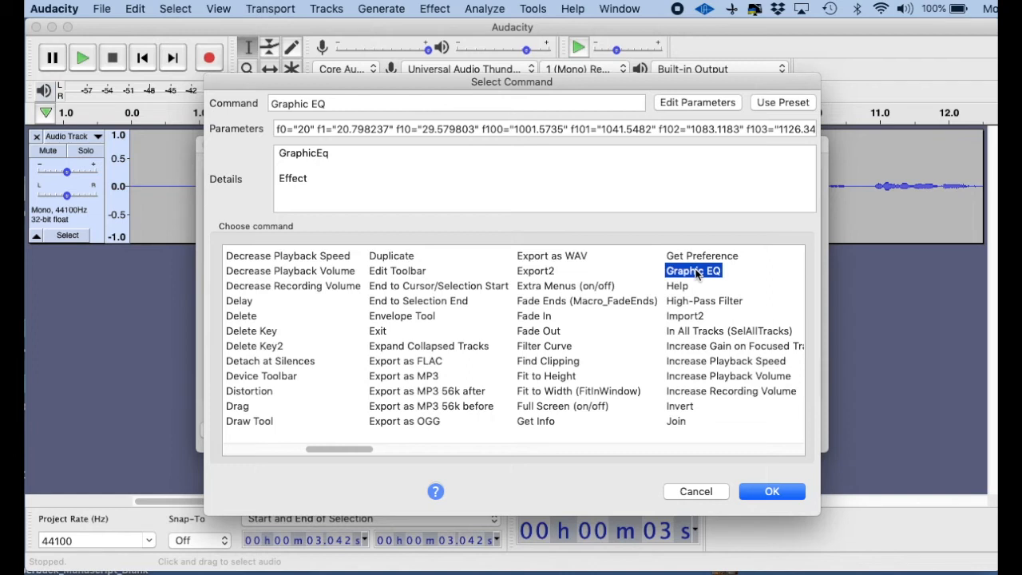
mouse_move(617, 134)
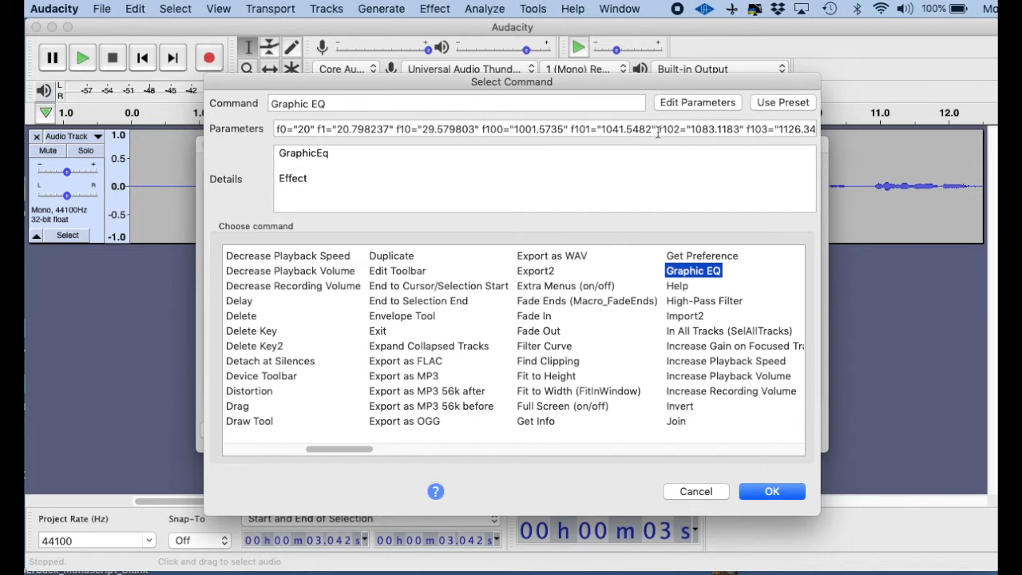
mouse_move(697, 271)
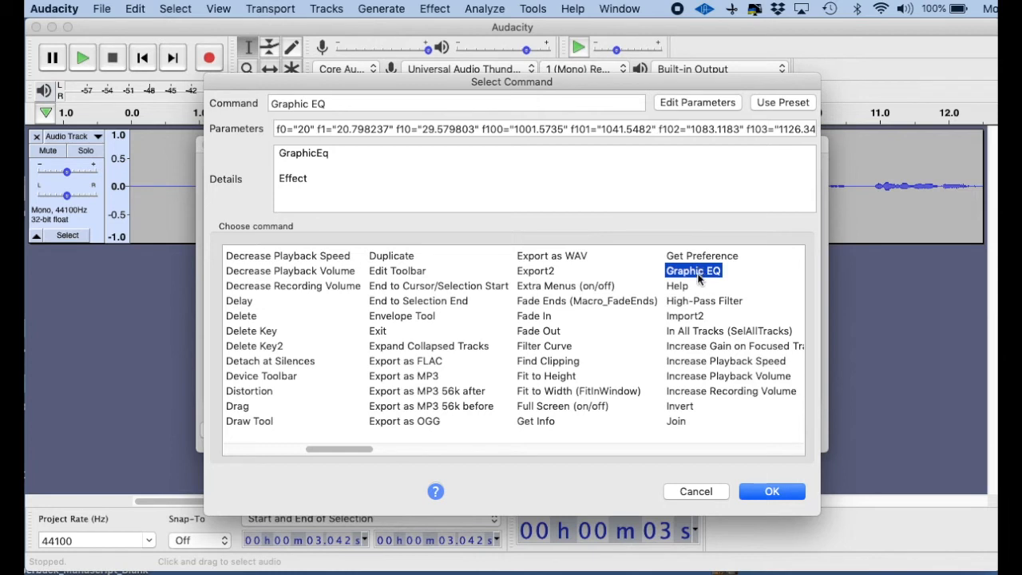
mouse_move(719, 267)
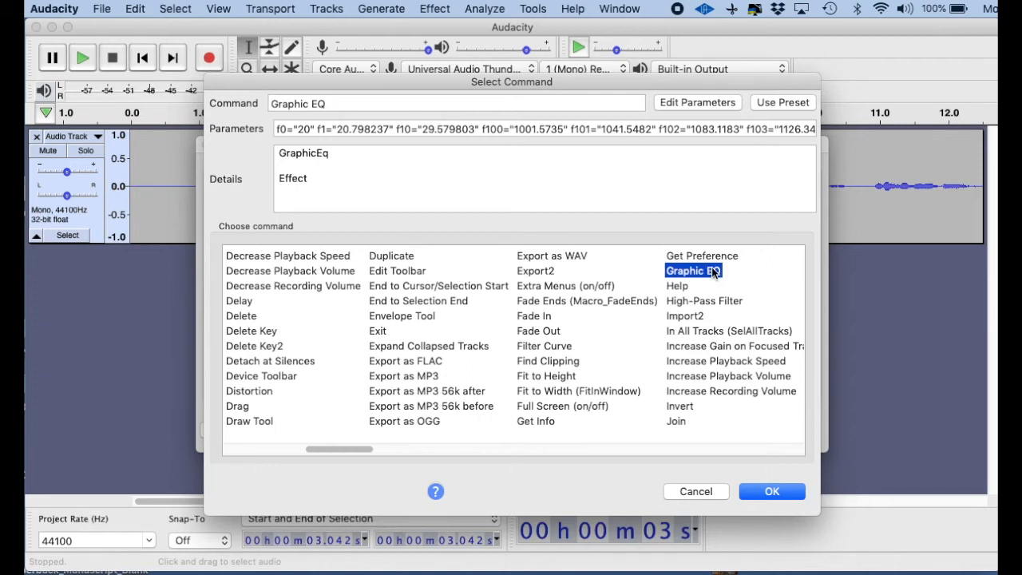
mouse_move(693, 271)
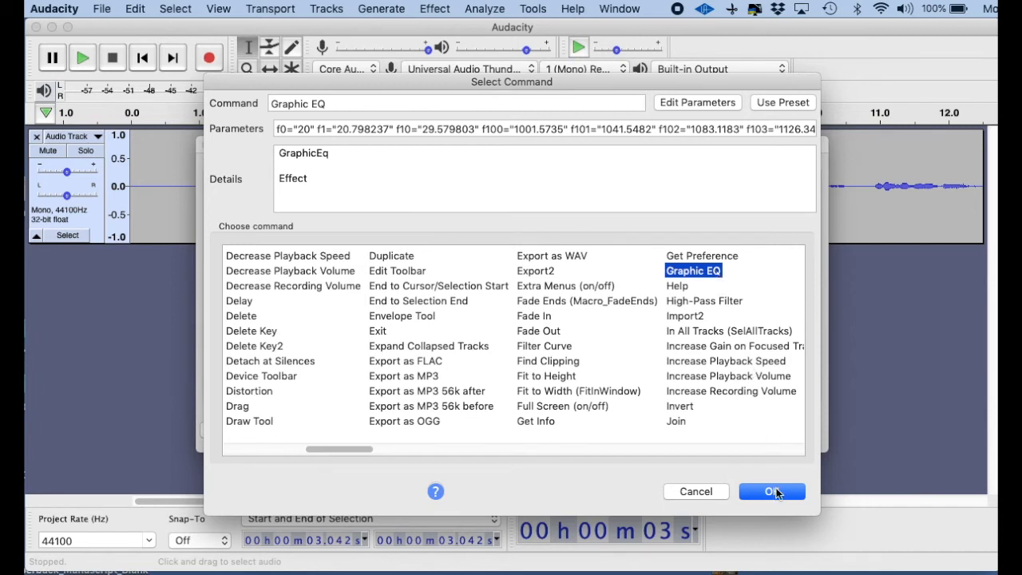
click(771, 491)
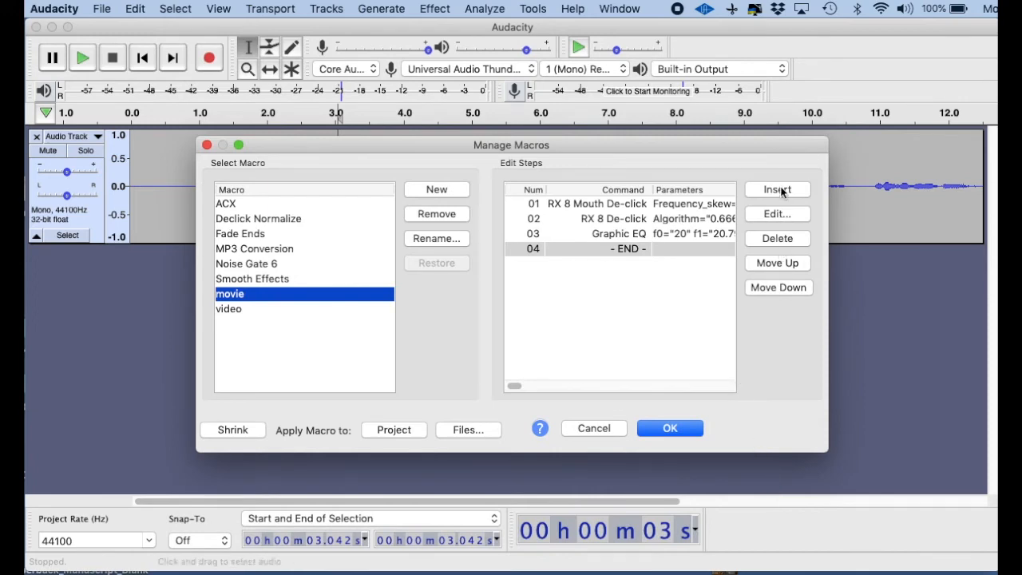
Add Compressor to the movie macro right after Graphic EQ
click(777, 189)
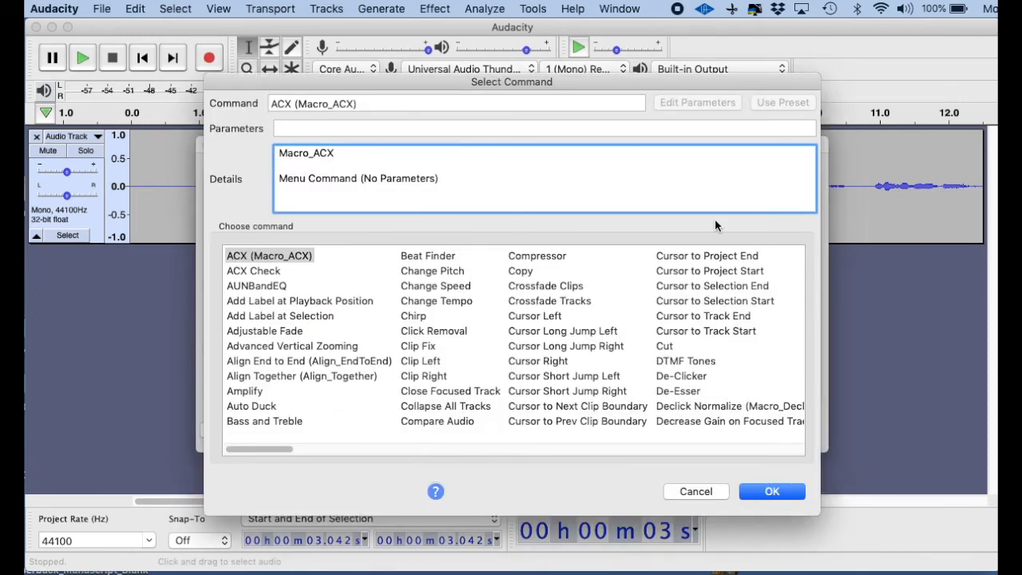
mouse_move(549, 263)
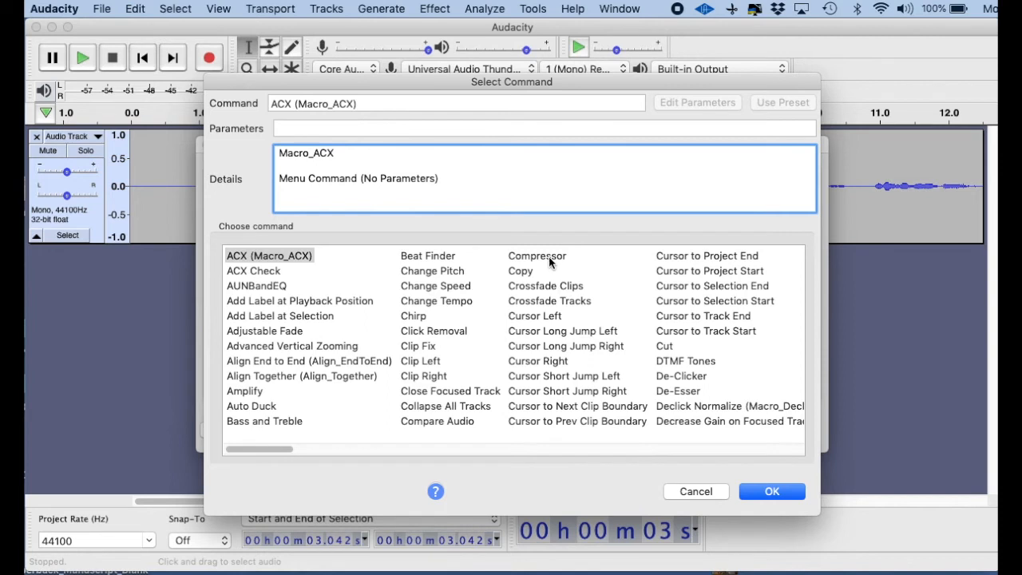
click(536, 255)
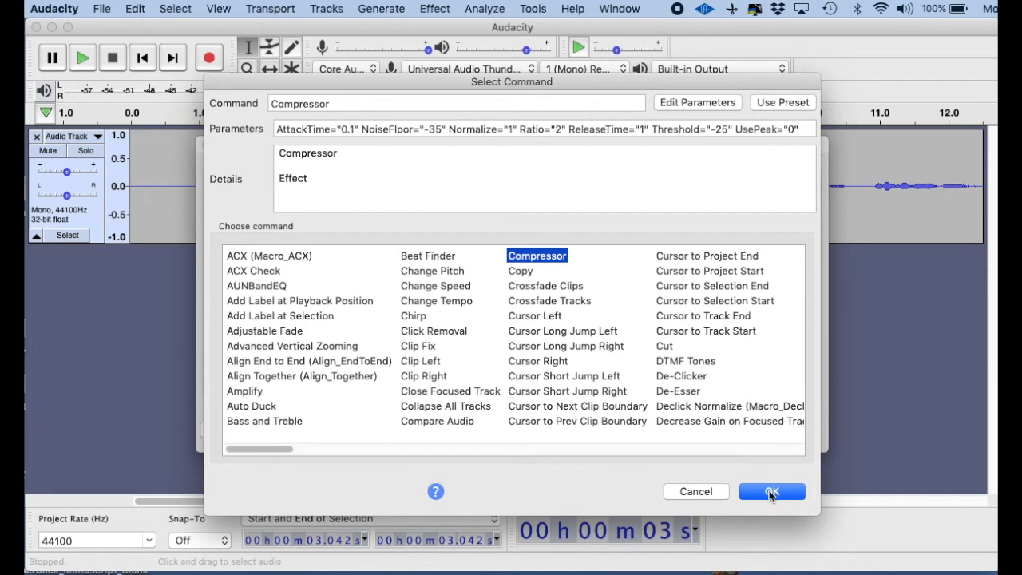
click(771, 491)
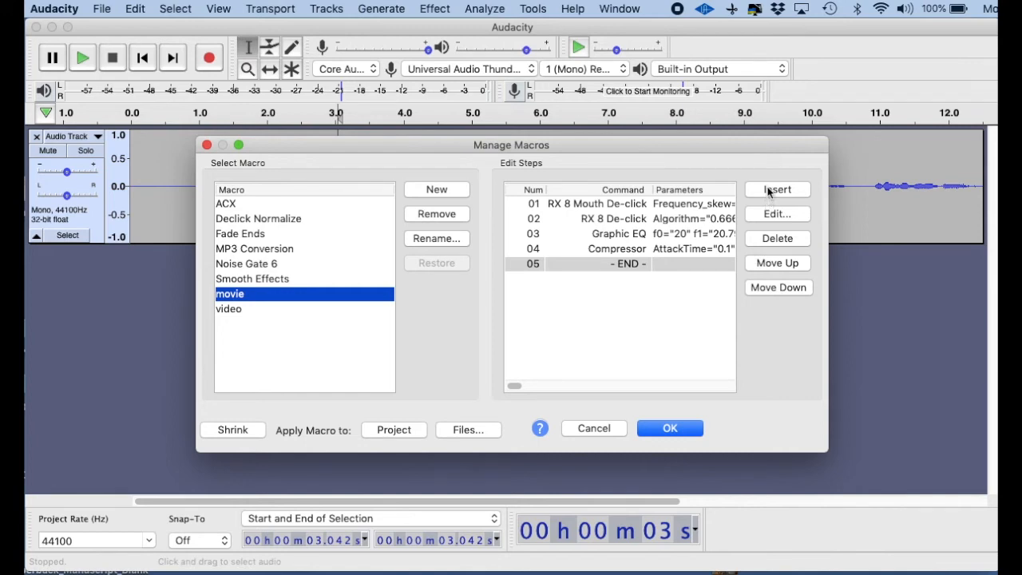
click(777, 189)
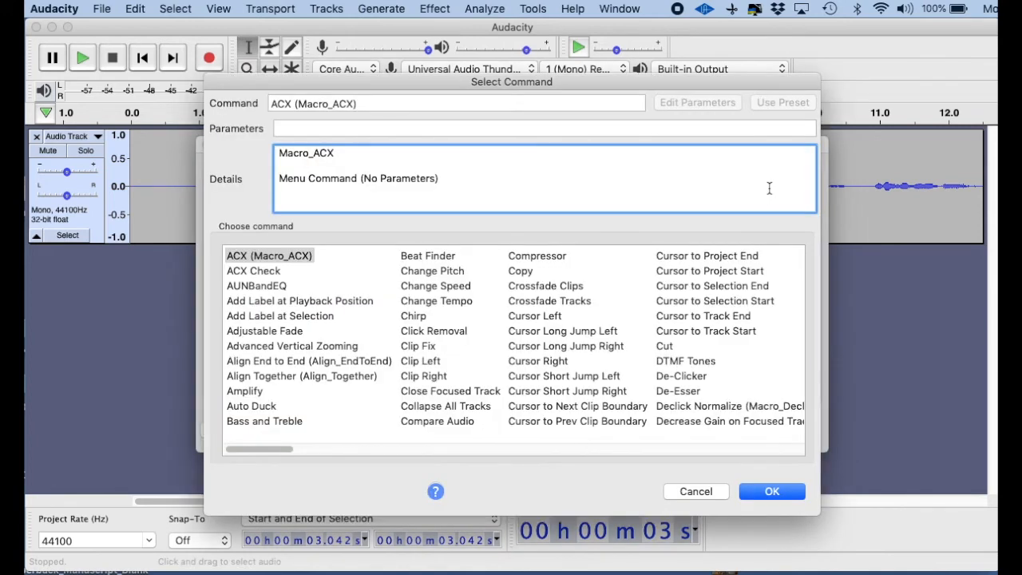
mouse_move(683, 315)
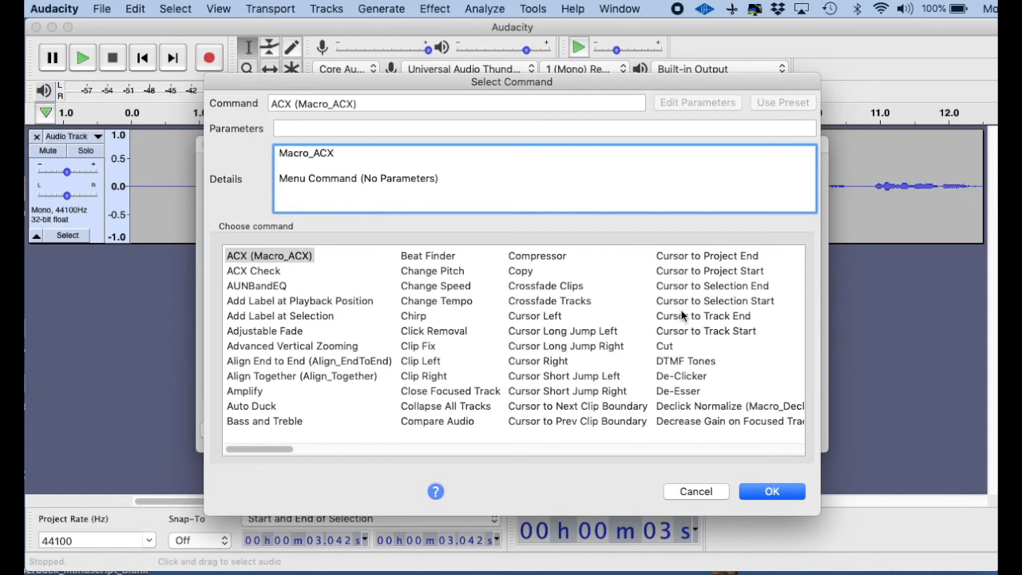
Append Normalize to the movie macro after Compressor, before the end marker
scroll(right, 3)
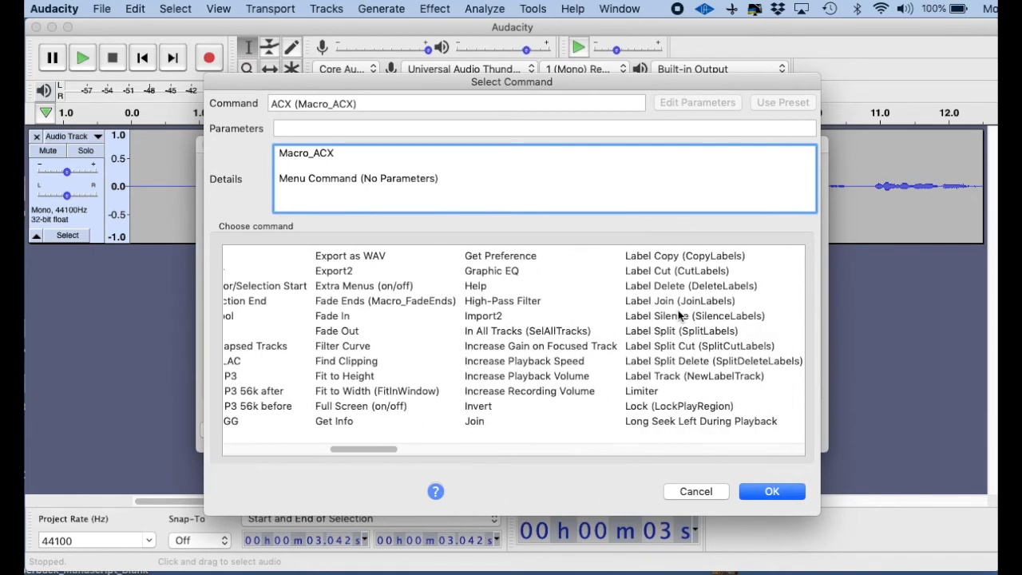
scroll(right, 3)
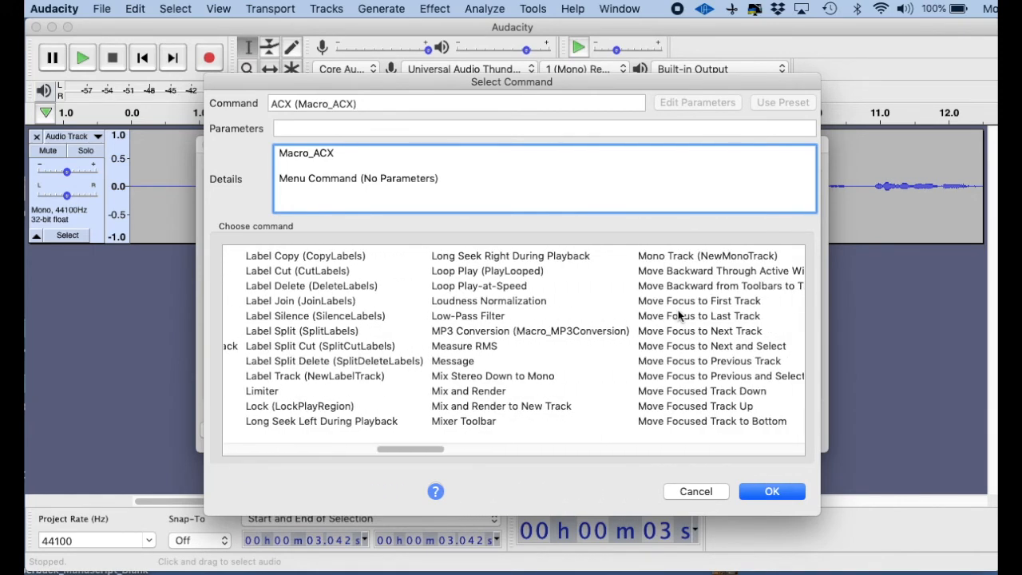
scroll(right, 3)
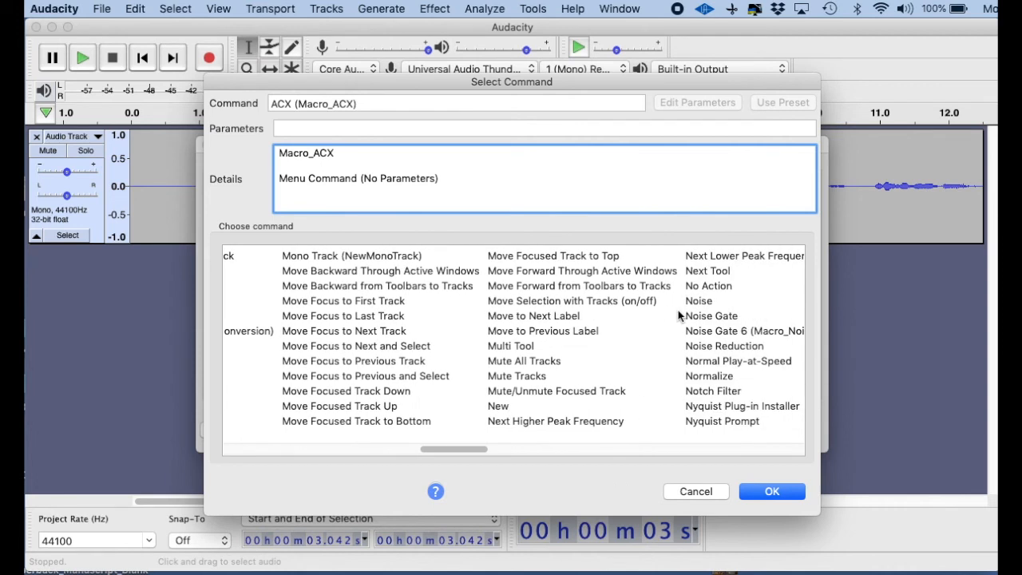
scroll(right, 3)
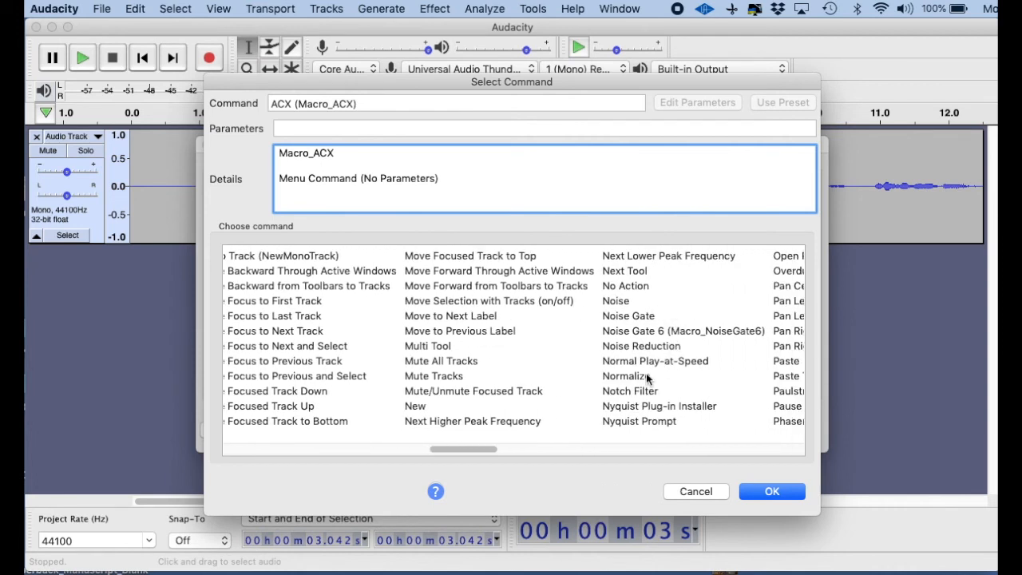
click(626, 375)
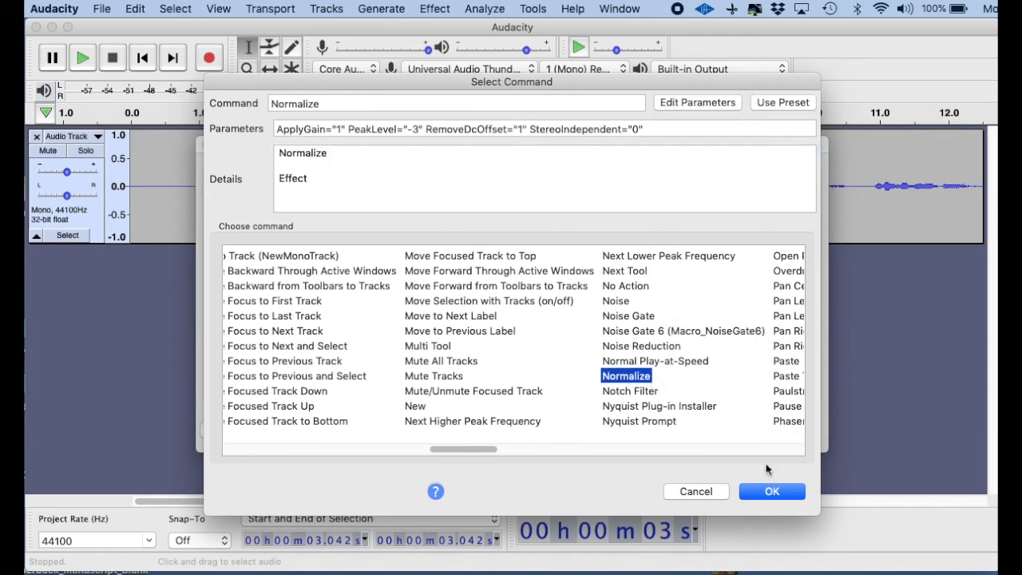
click(772, 492)
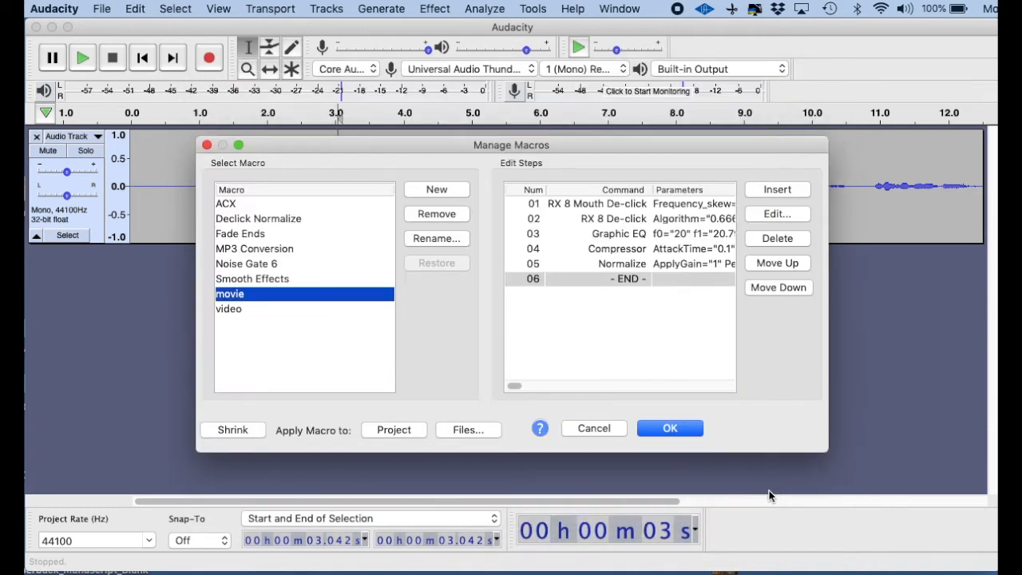
mouse_move(689, 272)
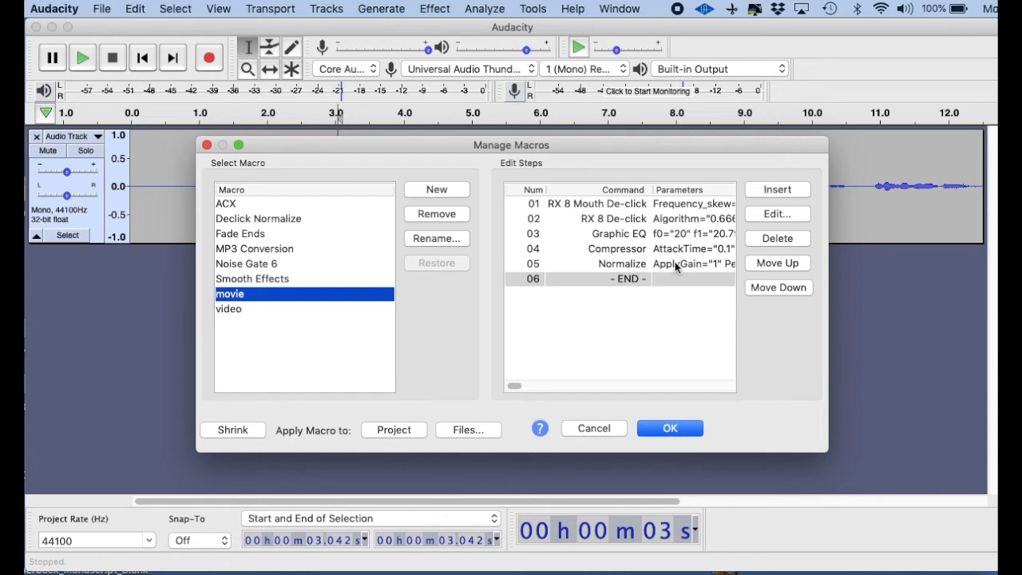
mouse_move(683, 209)
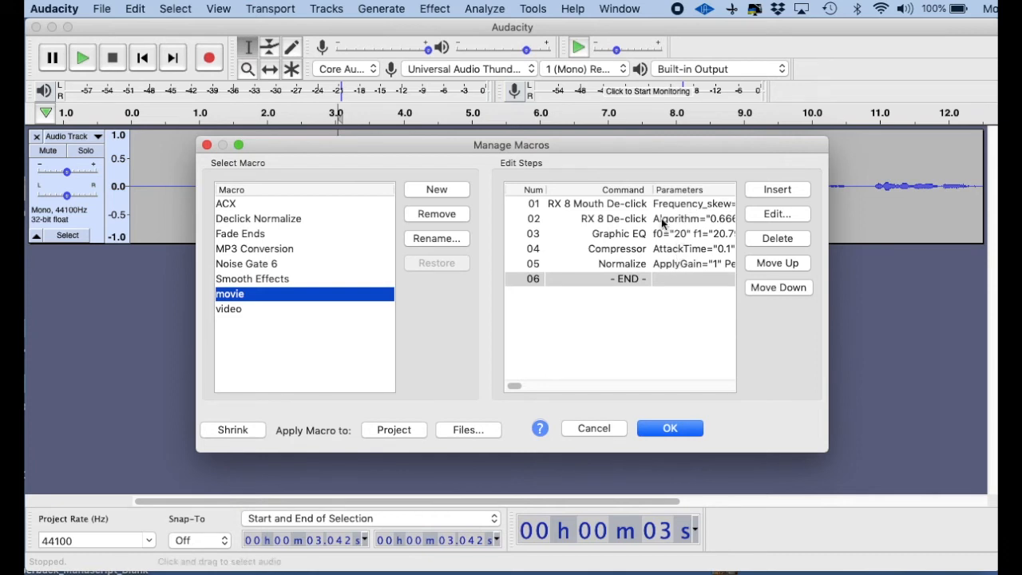
mouse_move(379, 291)
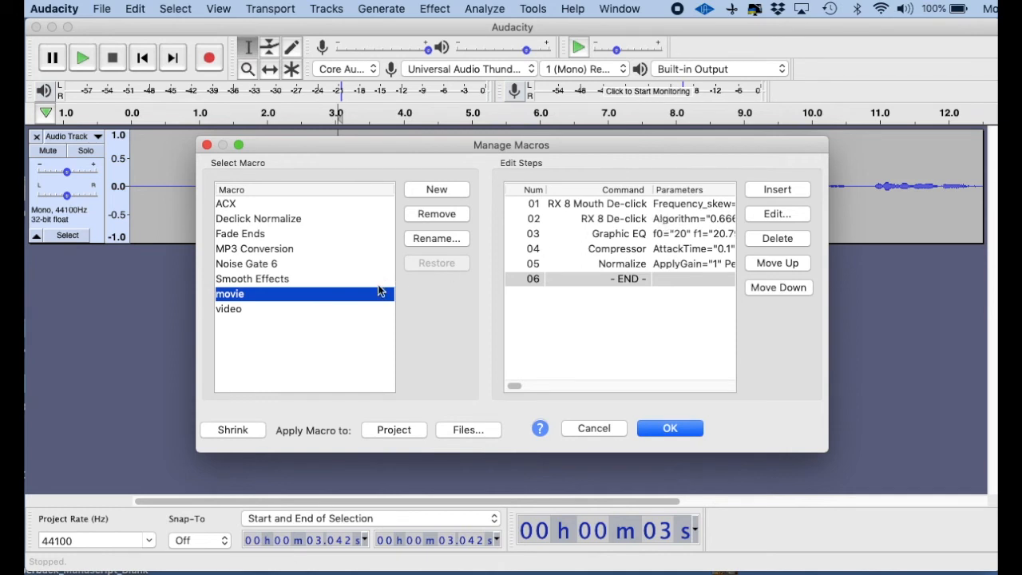
mouse_move(597, 260)
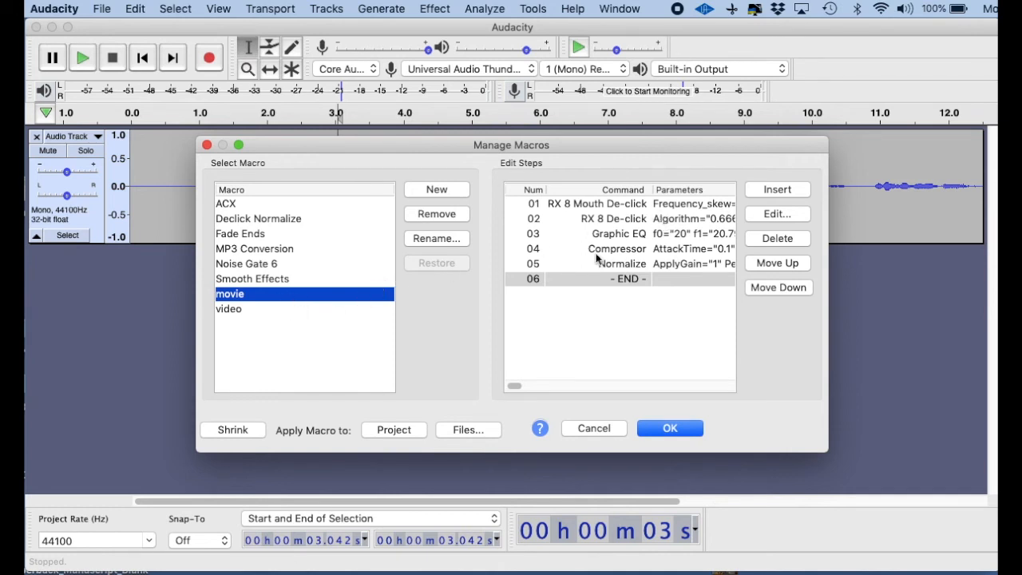
mouse_move(673, 405)
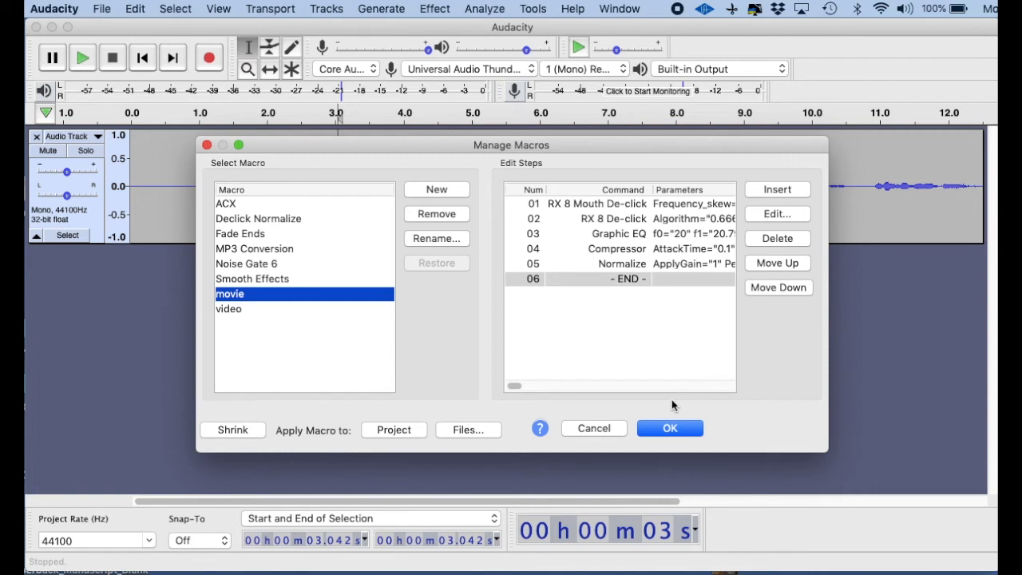
mouse_move(683, 258)
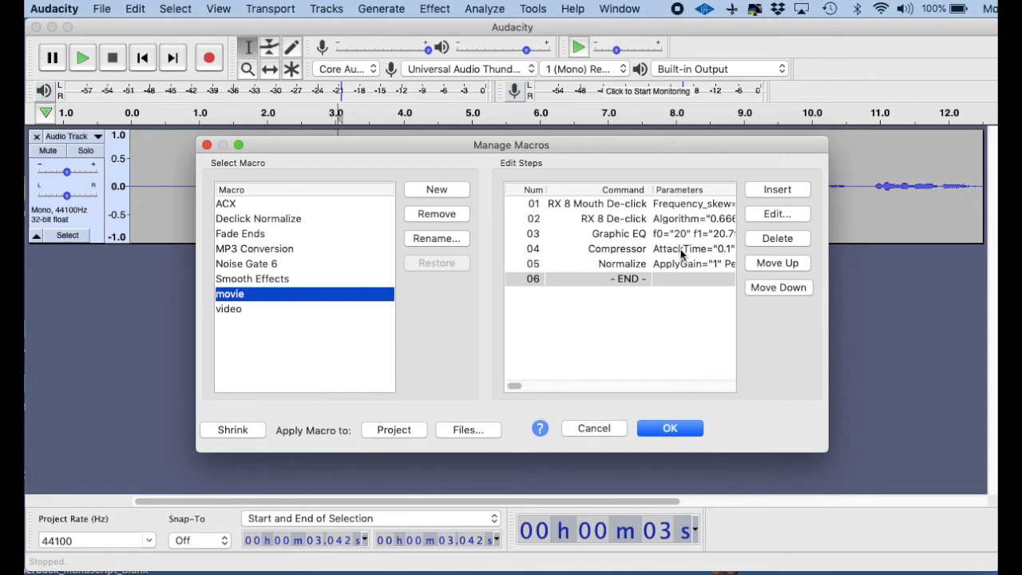
Move the Compressor step up and back down, then close the macro manager
click(616, 248)
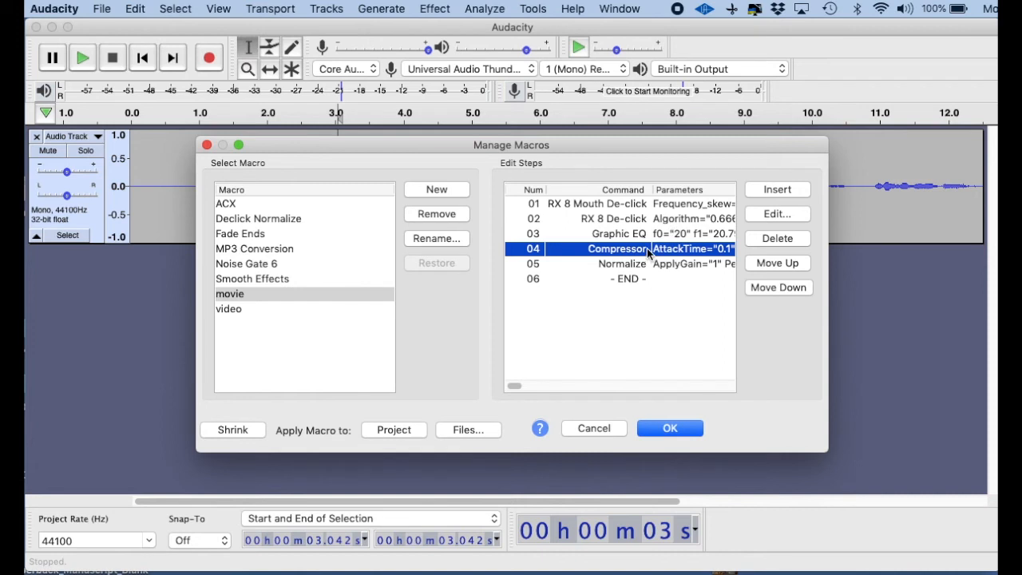
mouse_move(691, 248)
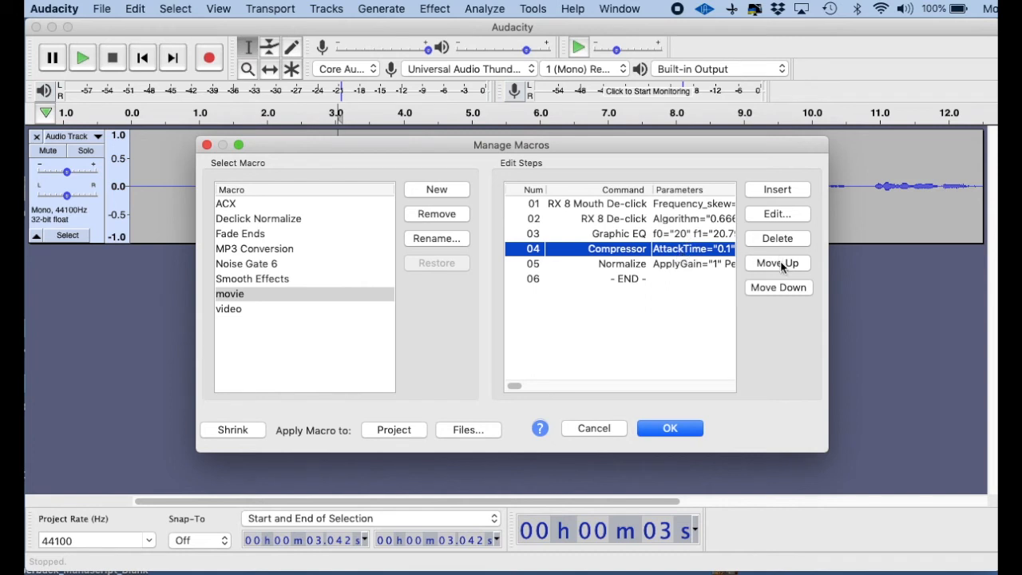
click(777, 262)
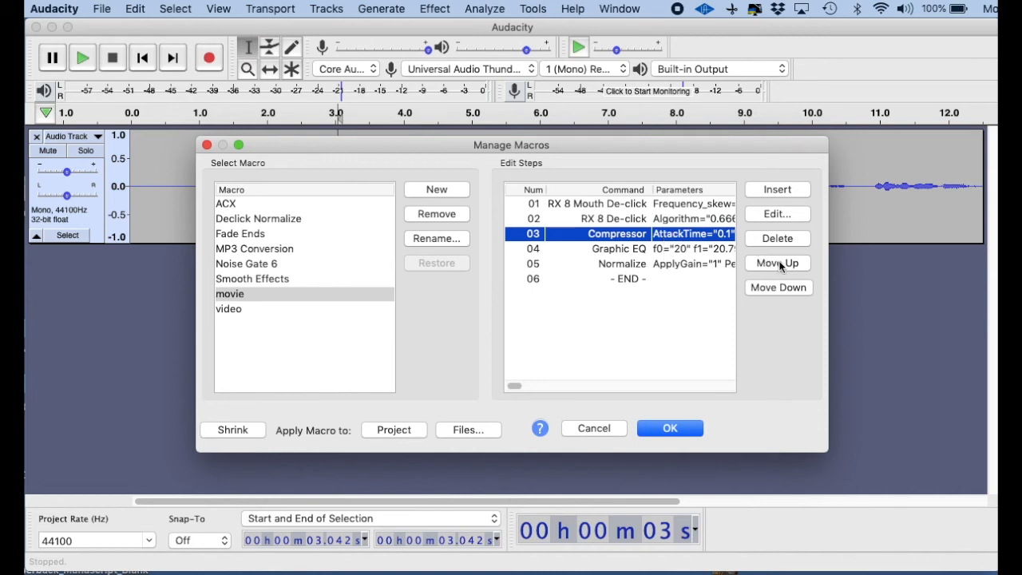
mouse_move(779, 287)
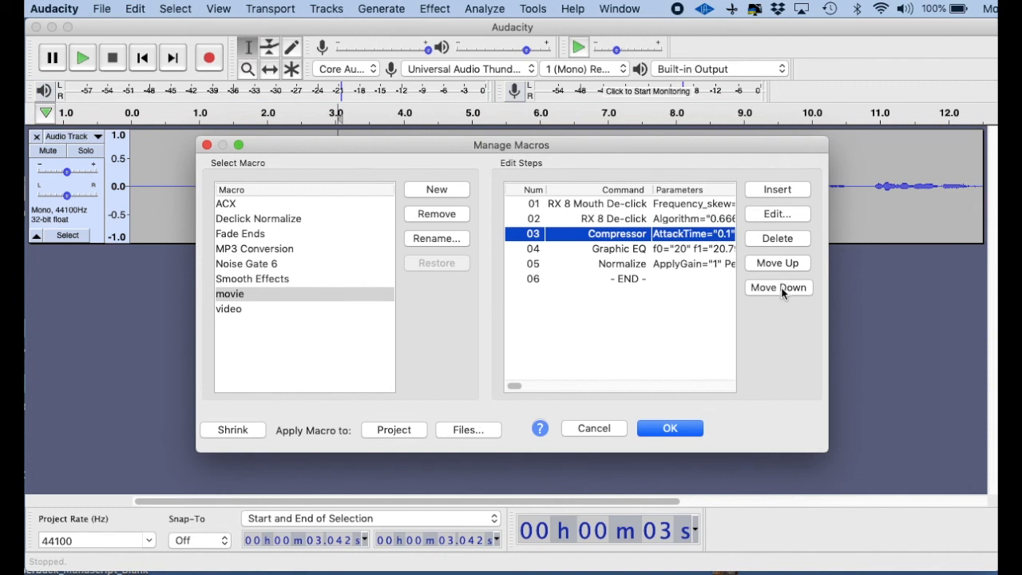
click(777, 288)
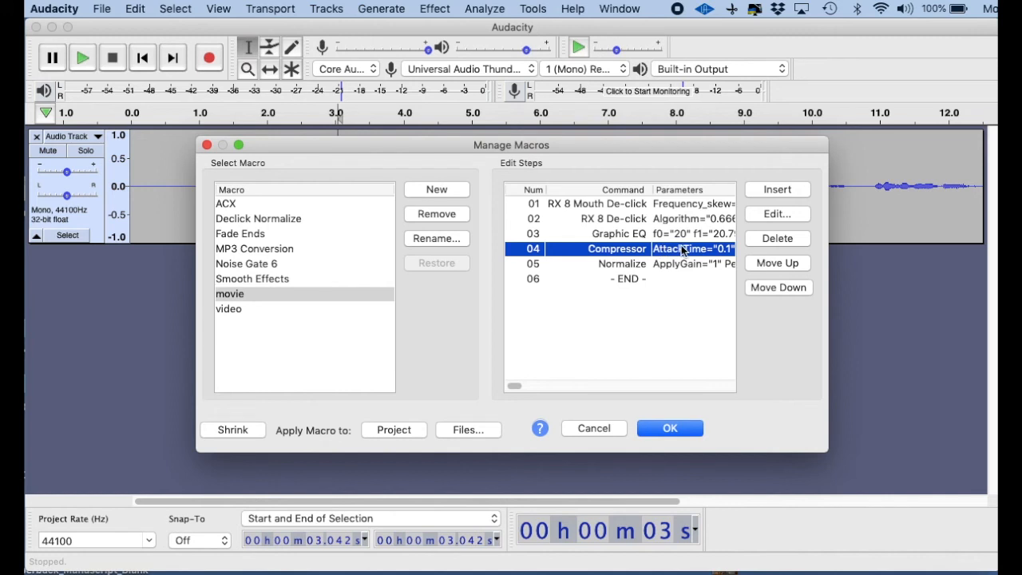
mouse_move(699, 403)
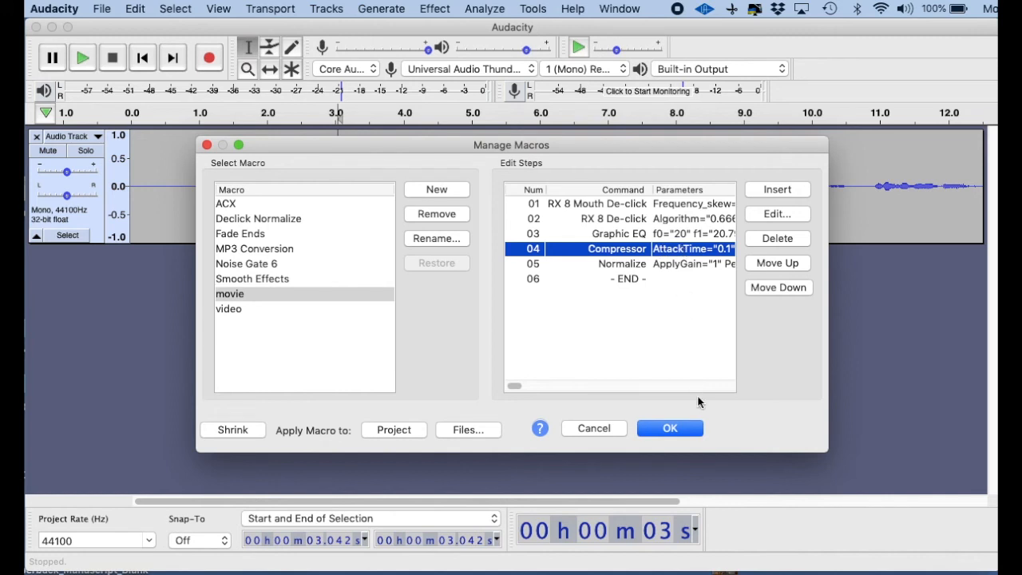
click(669, 428)
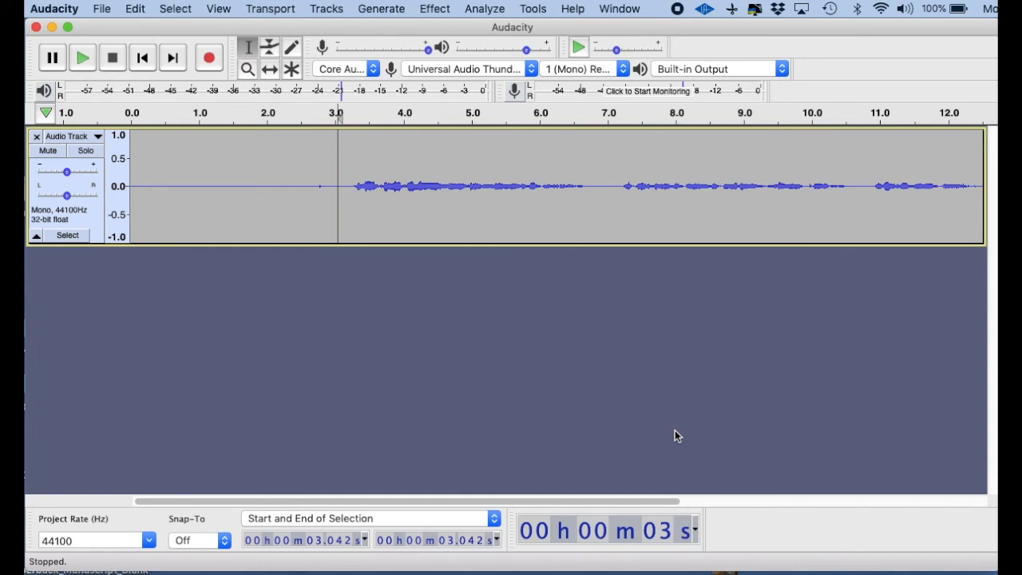
mouse_move(567, 269)
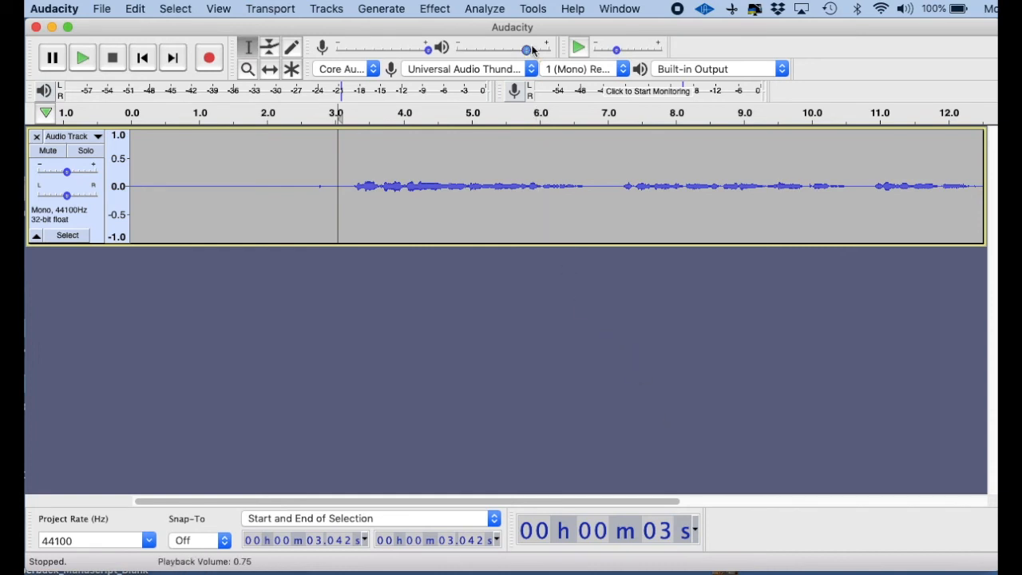
Select the entire voice track and apply the movie macro to it
click(543, 187)
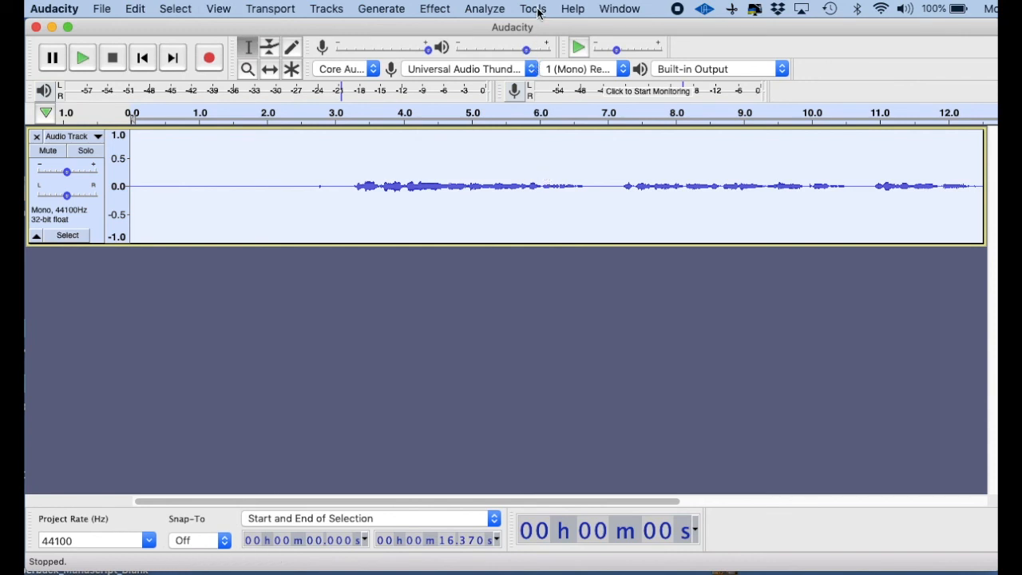
click(533, 9)
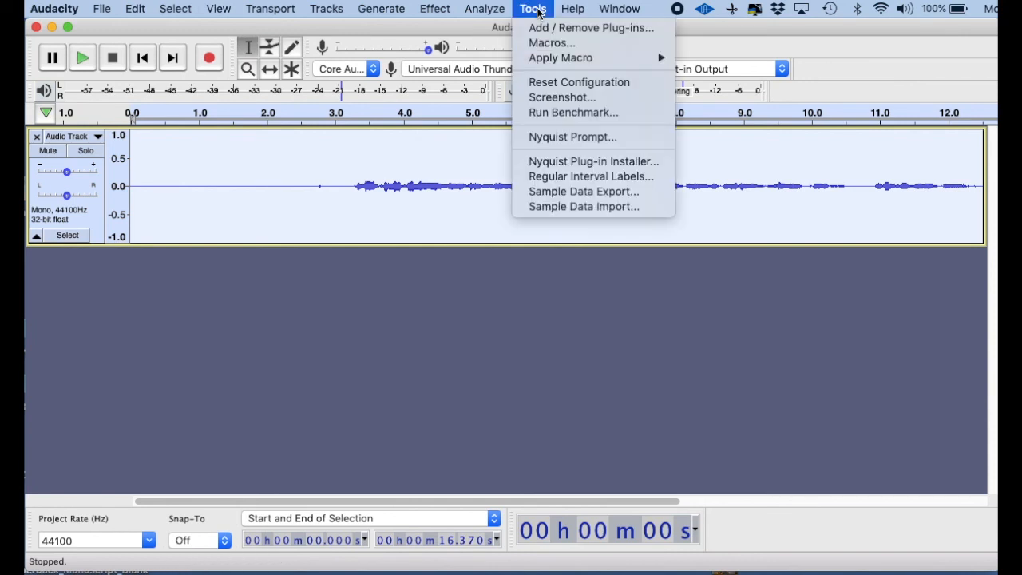
mouse_move(561, 58)
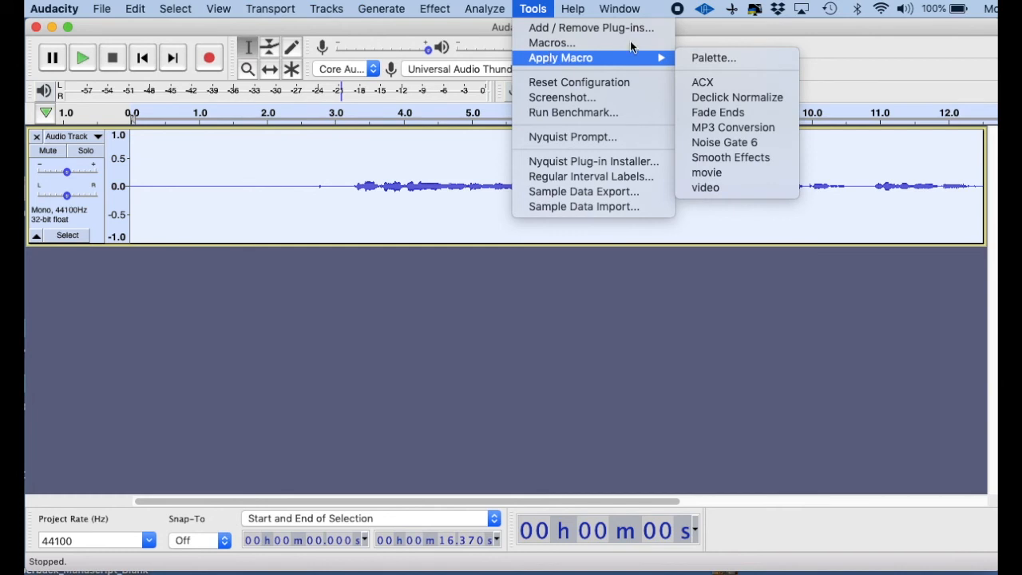
mouse_move(722, 157)
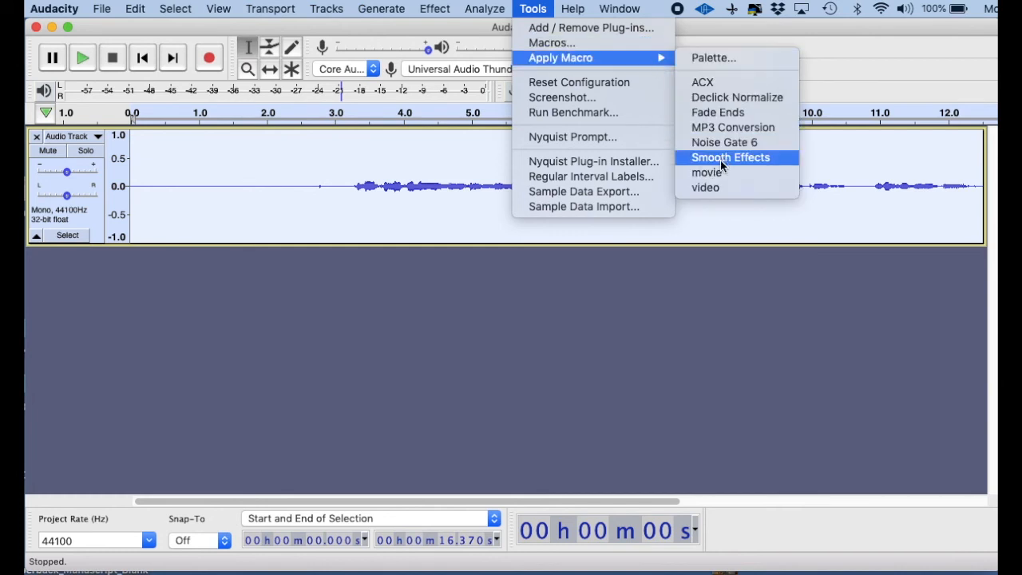
mouse_move(706, 172)
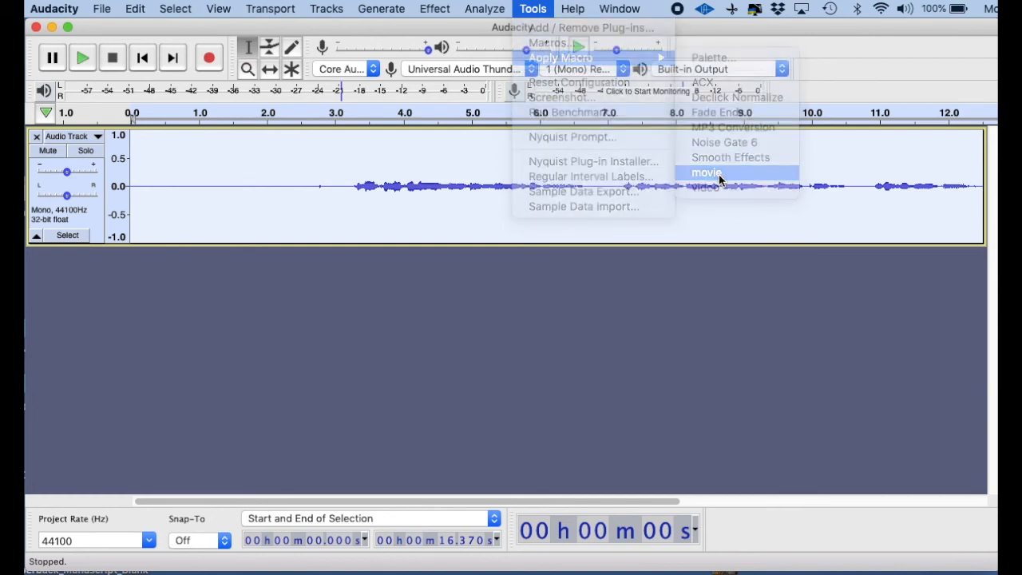
click(706, 172)
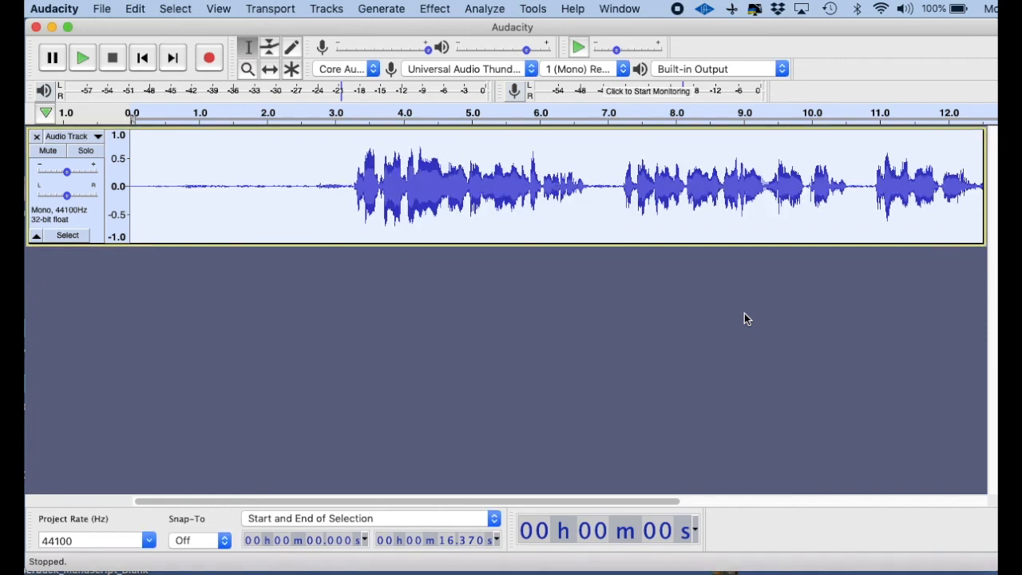
mouse_move(685, 234)
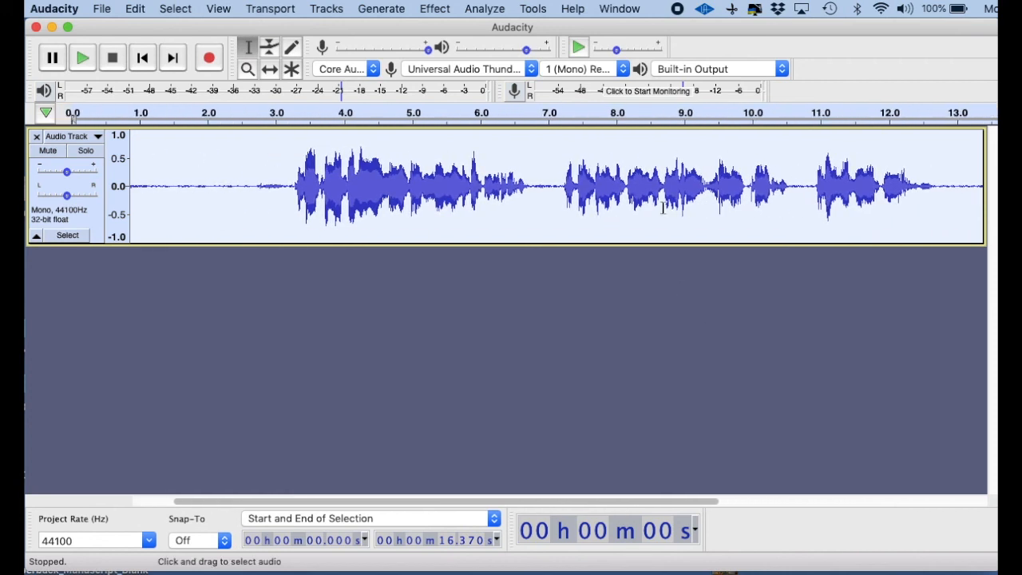
mouse_move(297, 185)
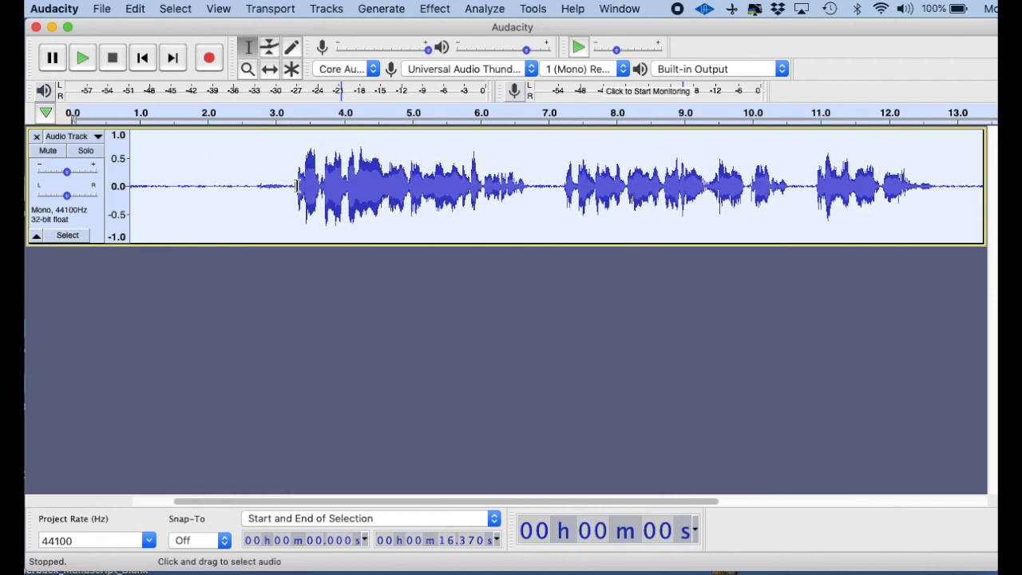
click(82, 56)
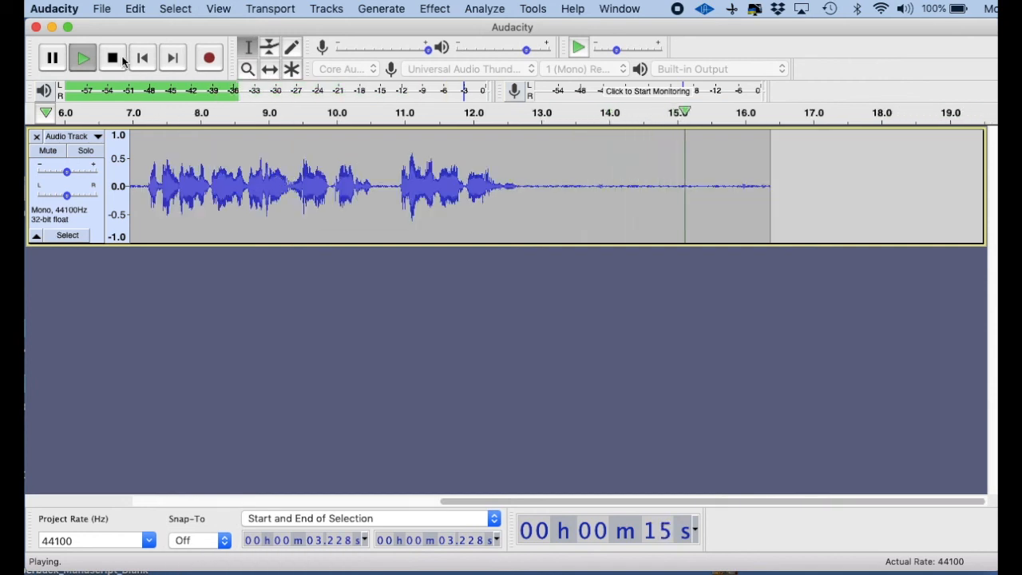
click(113, 57)
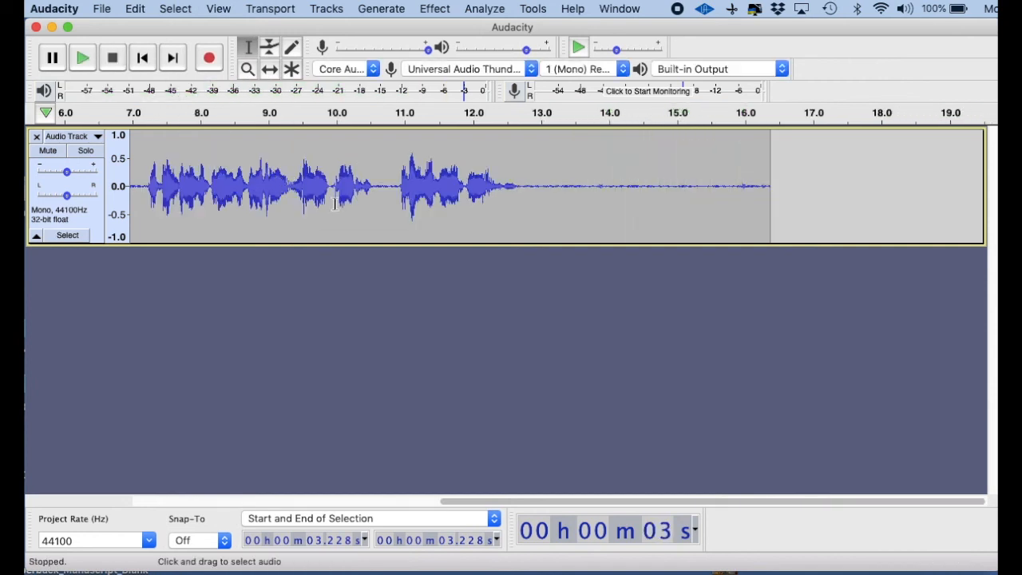
mouse_move(491, 202)
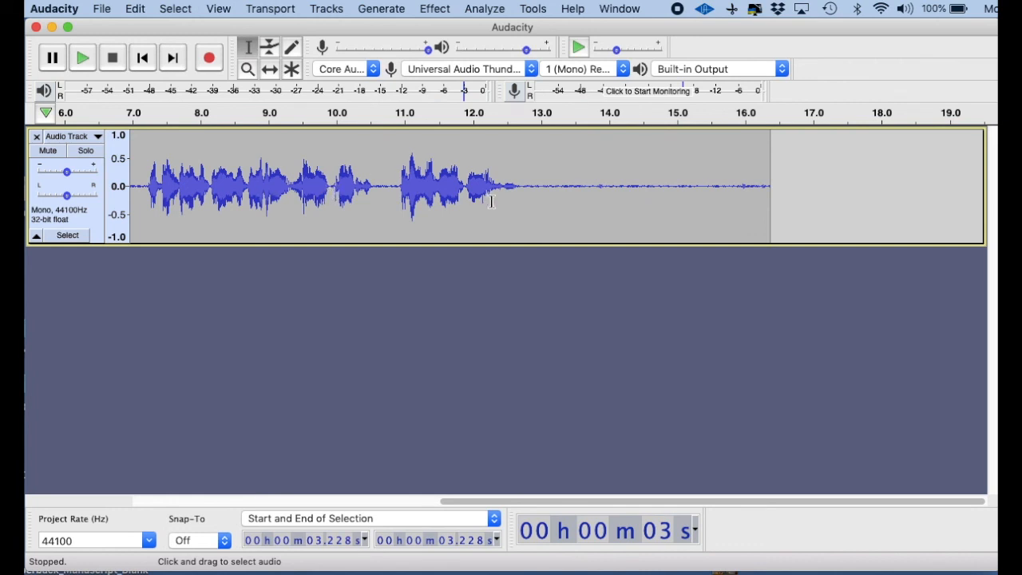
mouse_move(471, 182)
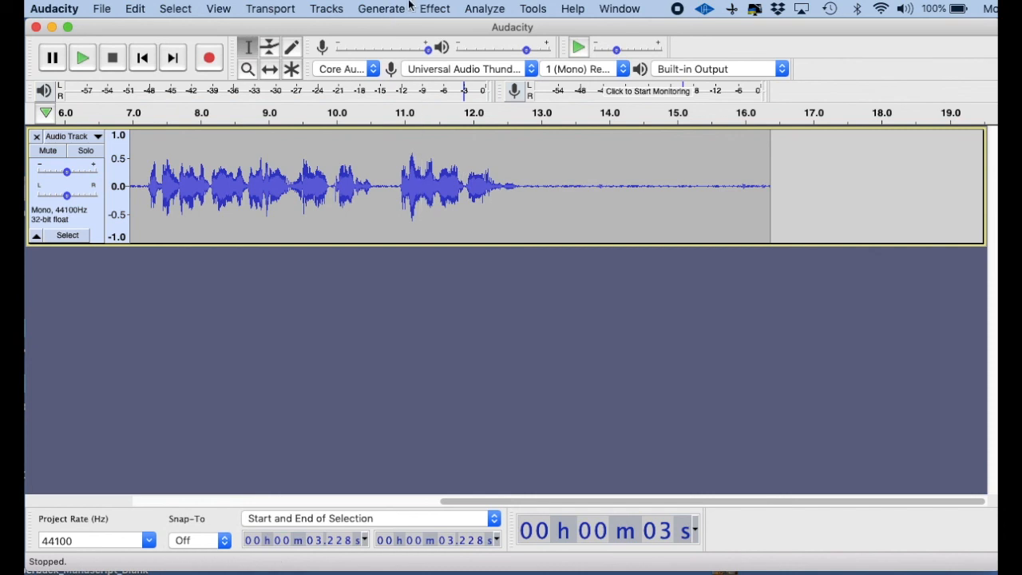
click(435, 8)
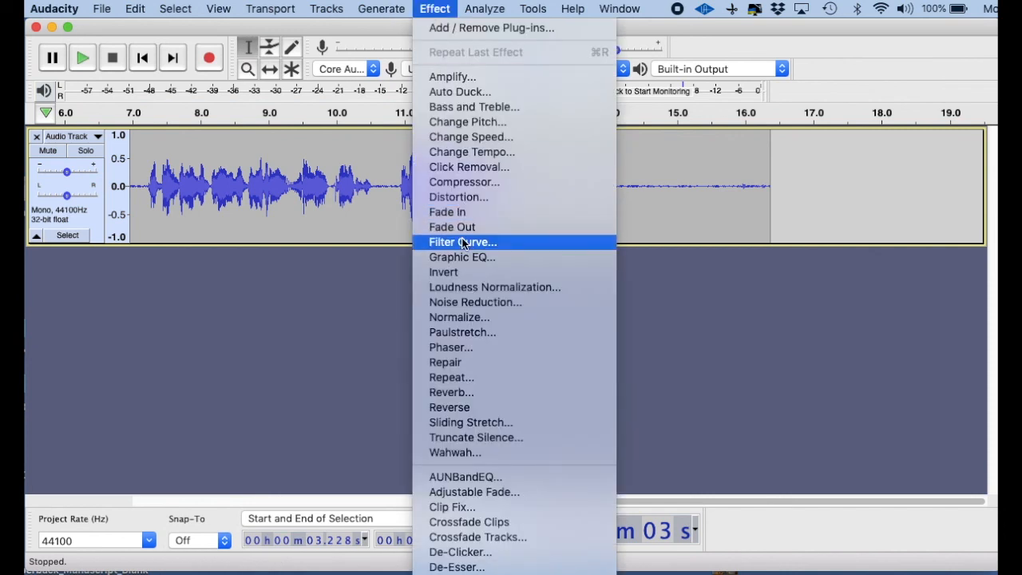
mouse_move(491, 27)
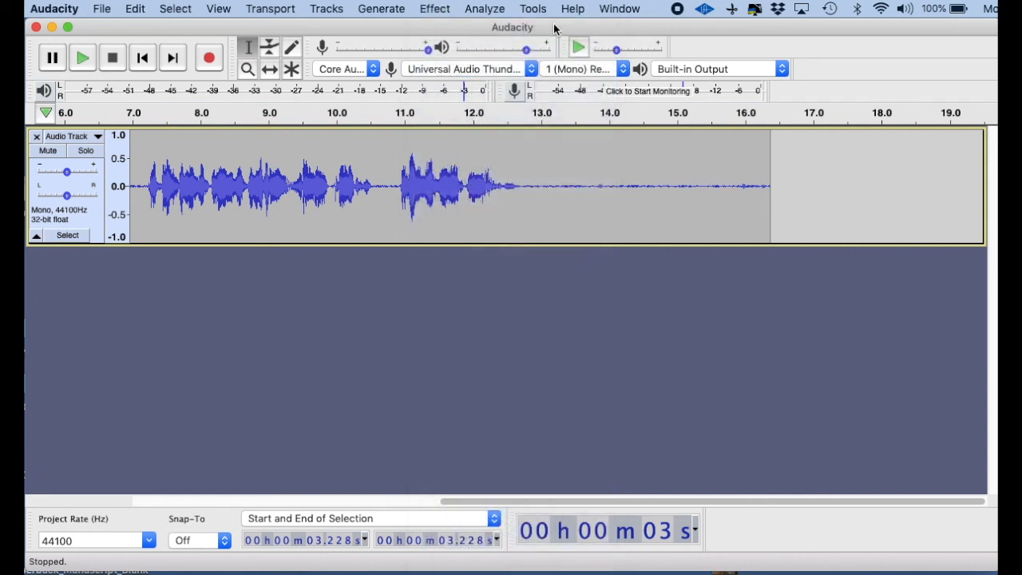
mouse_move(525, 170)
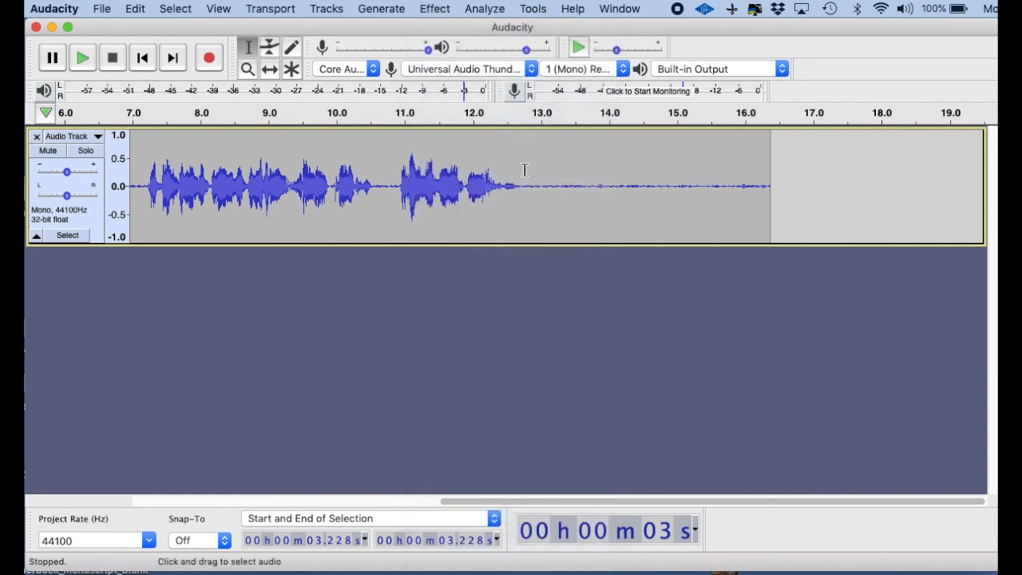
mouse_move(508, 214)
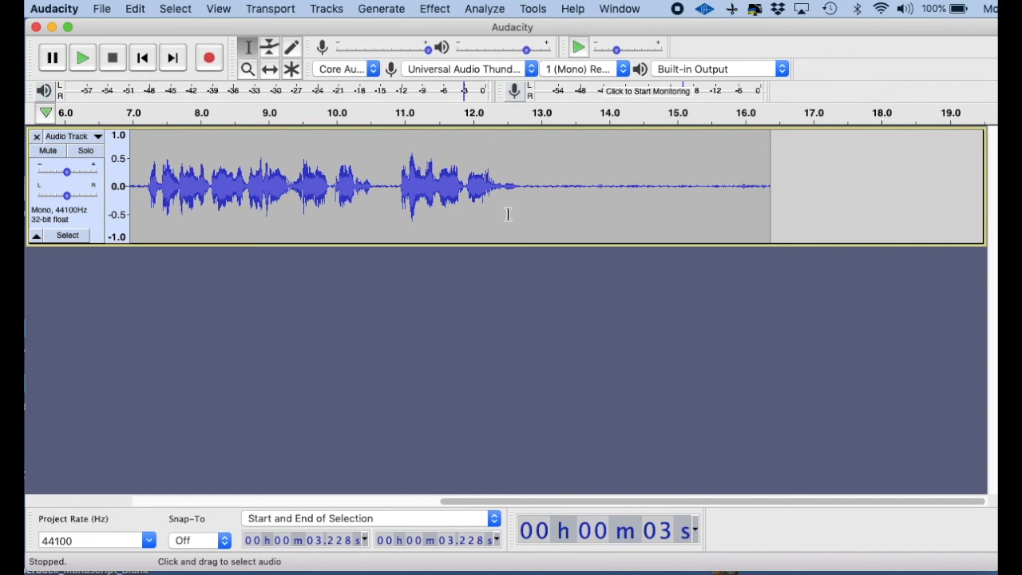
mouse_move(531, 190)
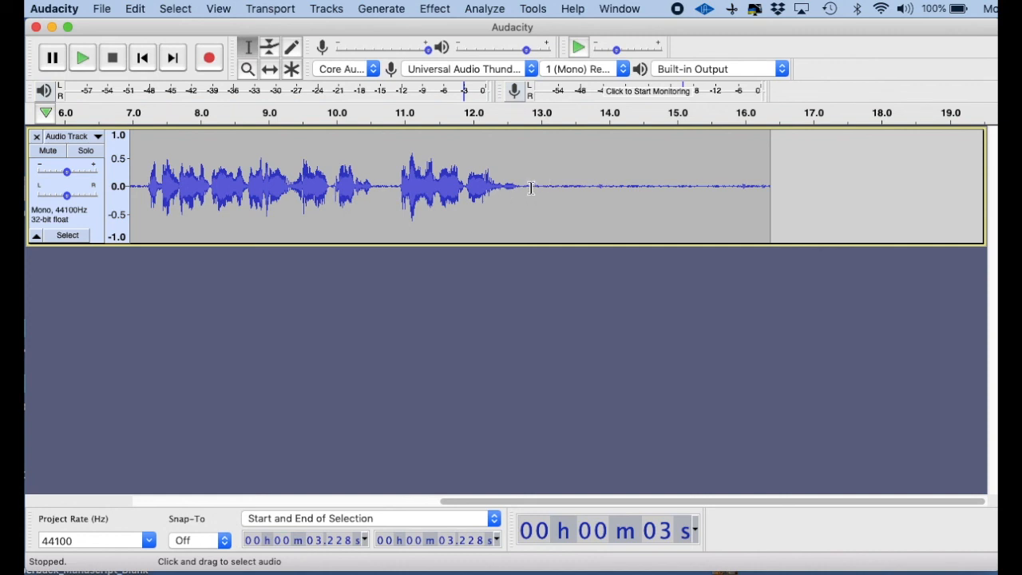
mouse_move(543, 191)
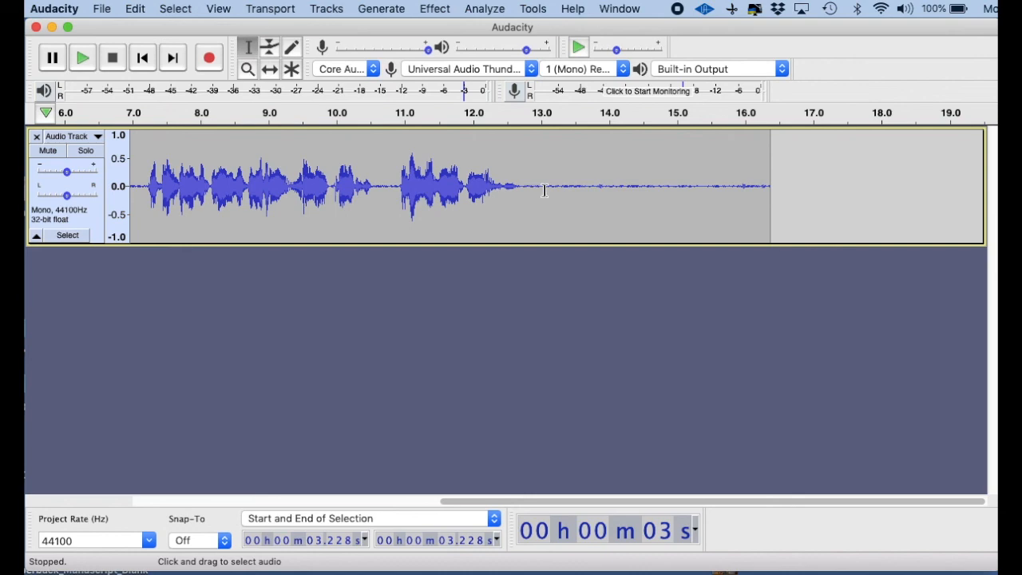